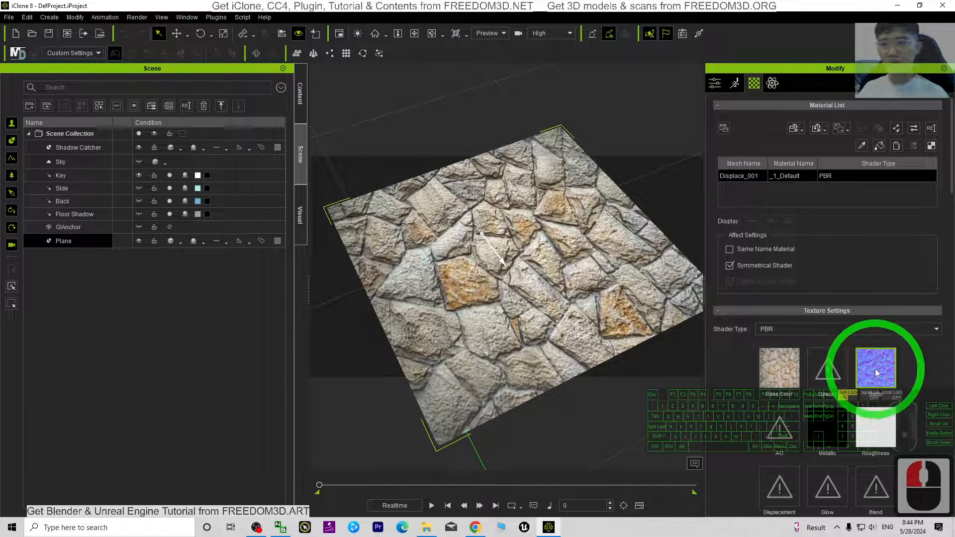
mouse_move(875, 370)
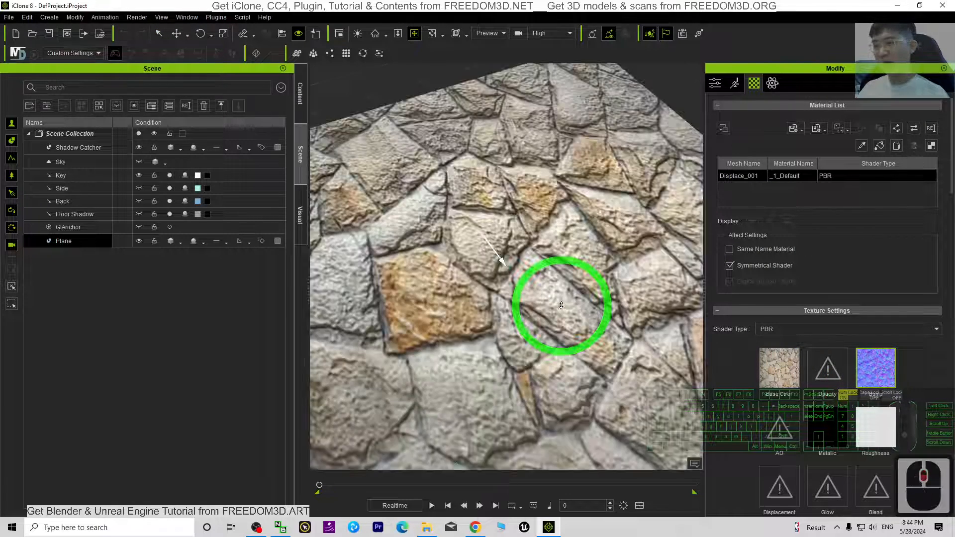
Remove the normal map from the stone plane's Bump slot and rotate the Key light over it.
drag(560, 304, 393, 278)
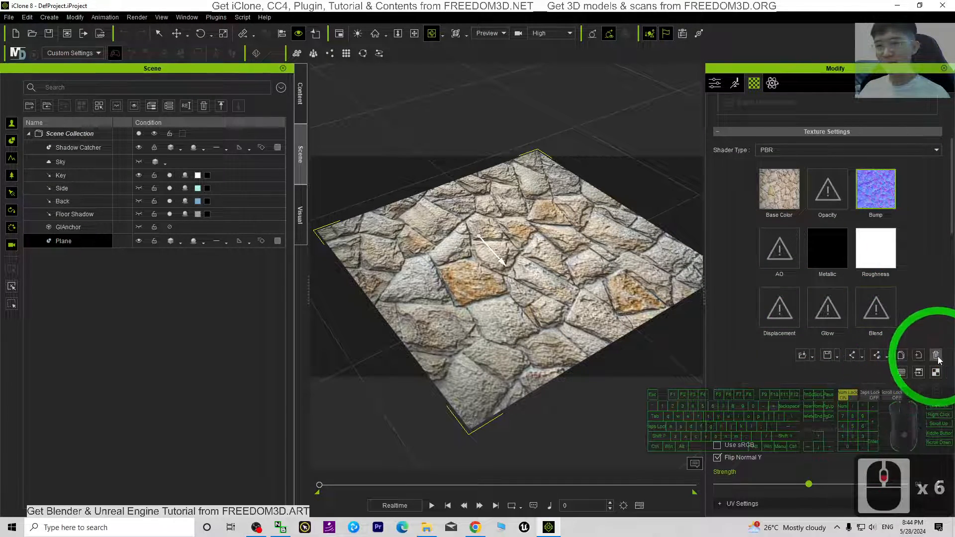
click(936, 356)
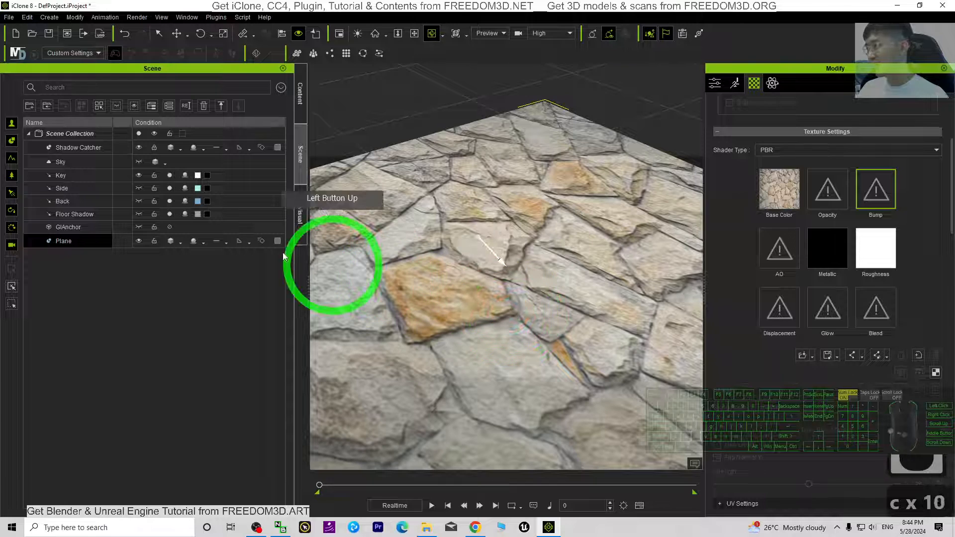
click(61, 175)
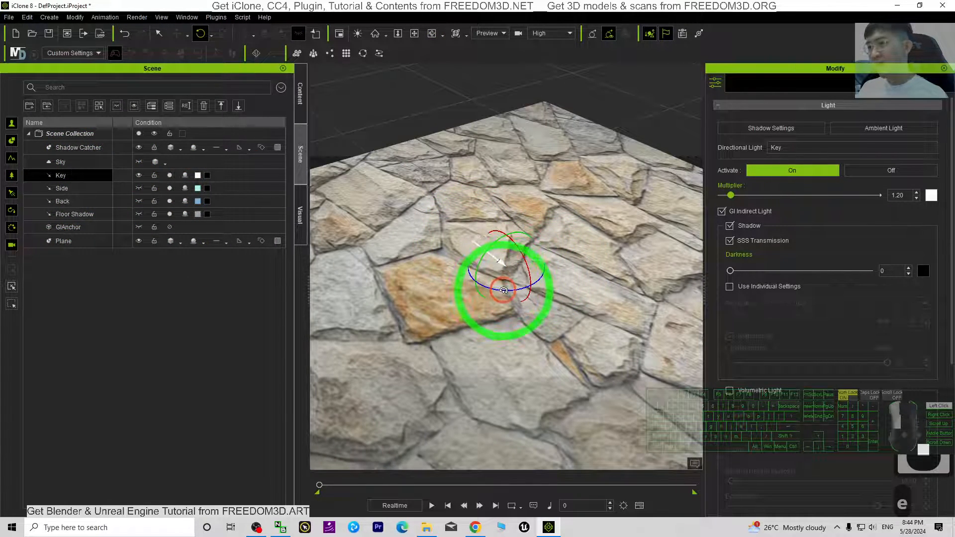
drag(504, 291, 542, 278)
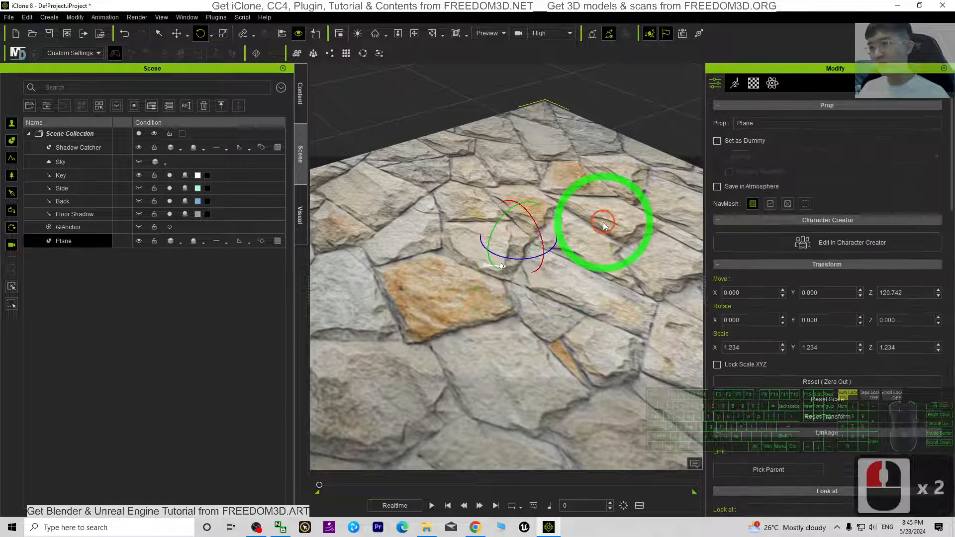
click(752, 83)
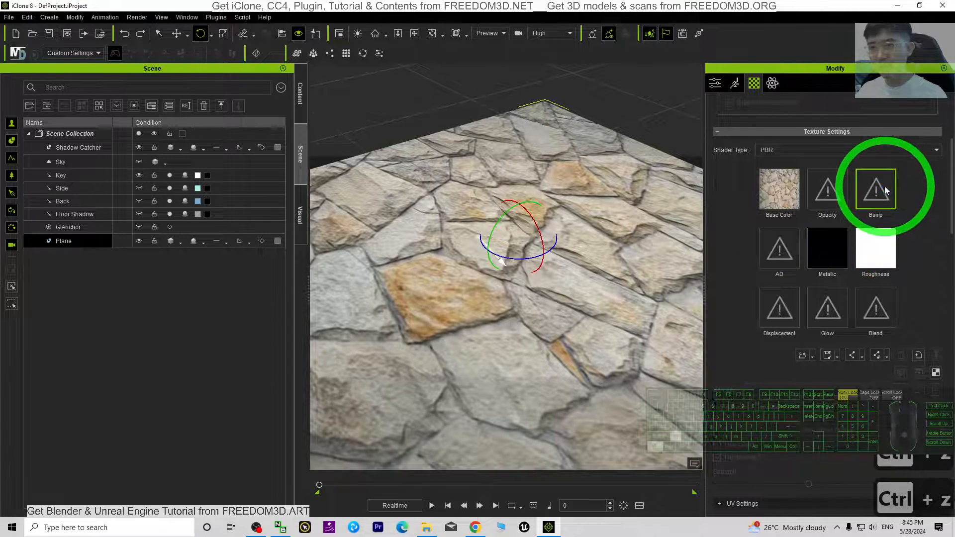
click(875, 189)
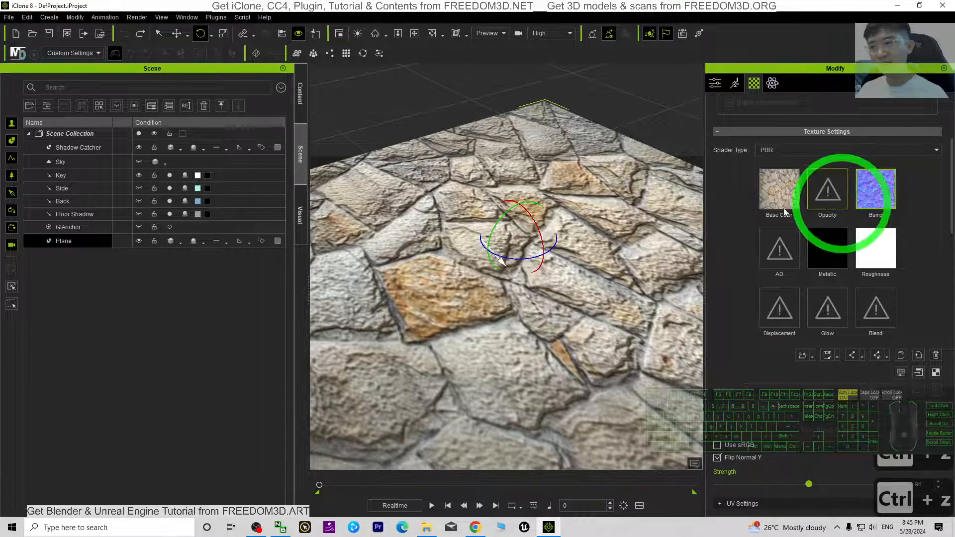
click(61, 175)
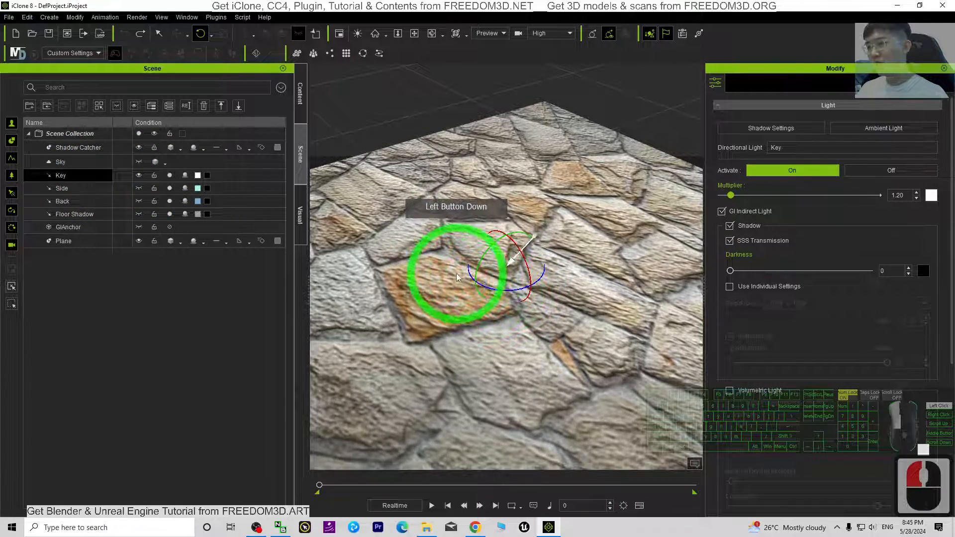
drag(459, 275, 501, 287)
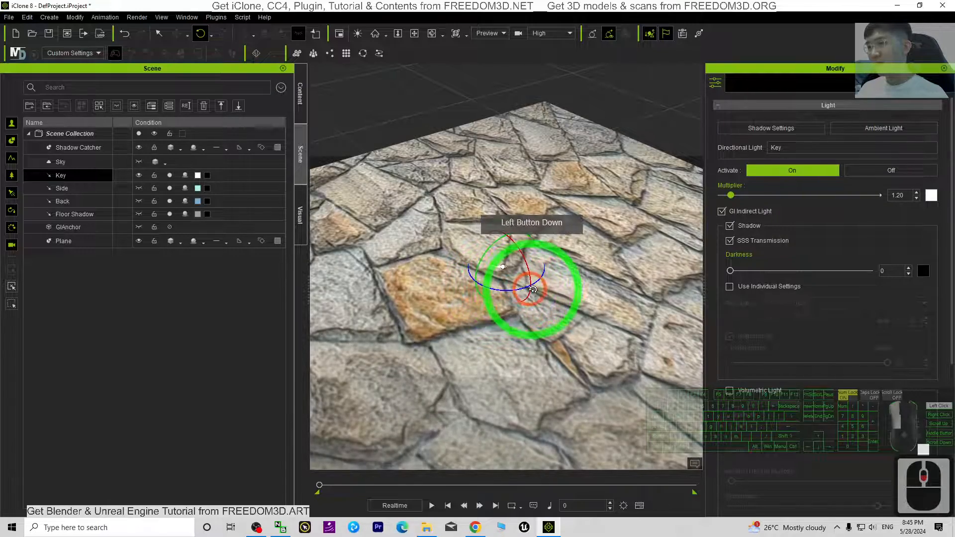
drag(530, 290, 651, 295)
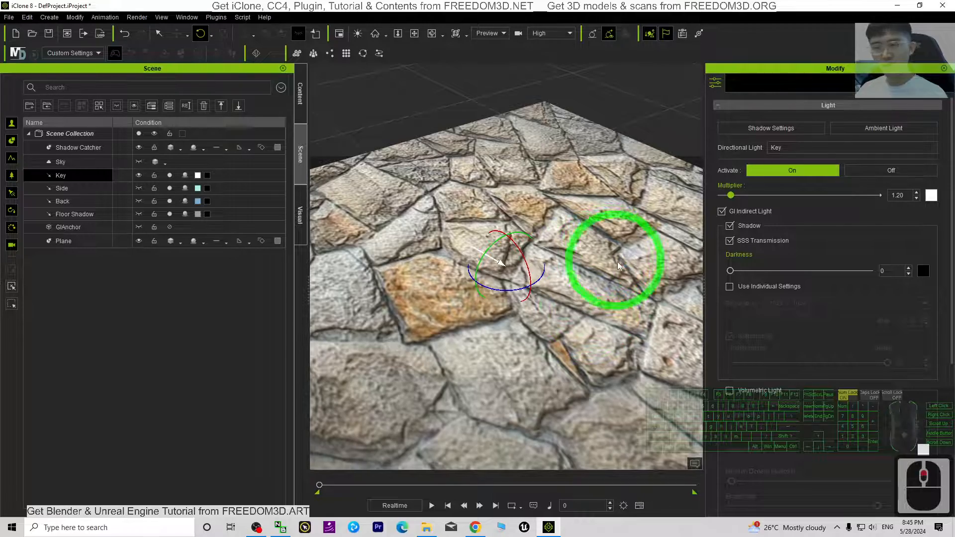
drag(615, 262, 496, 292)
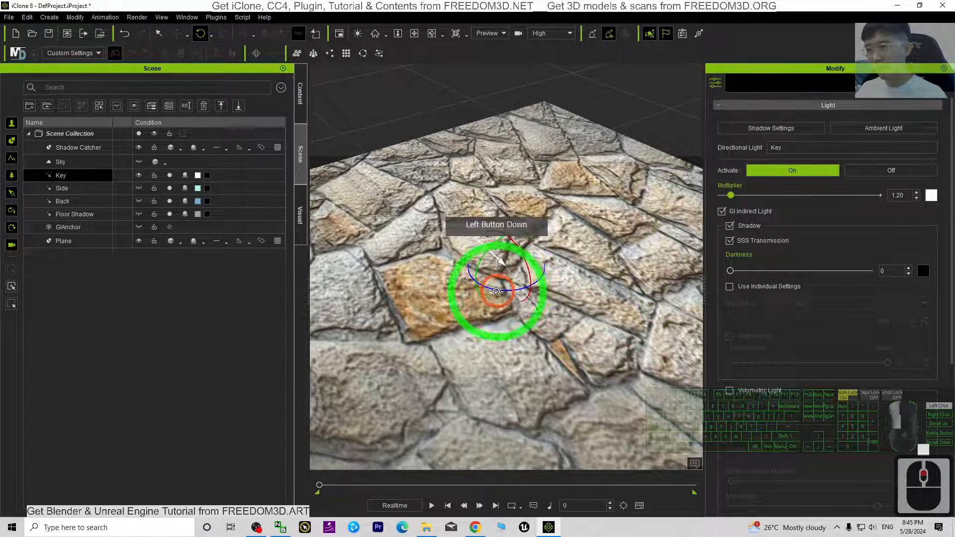
drag(497, 291, 520, 282)
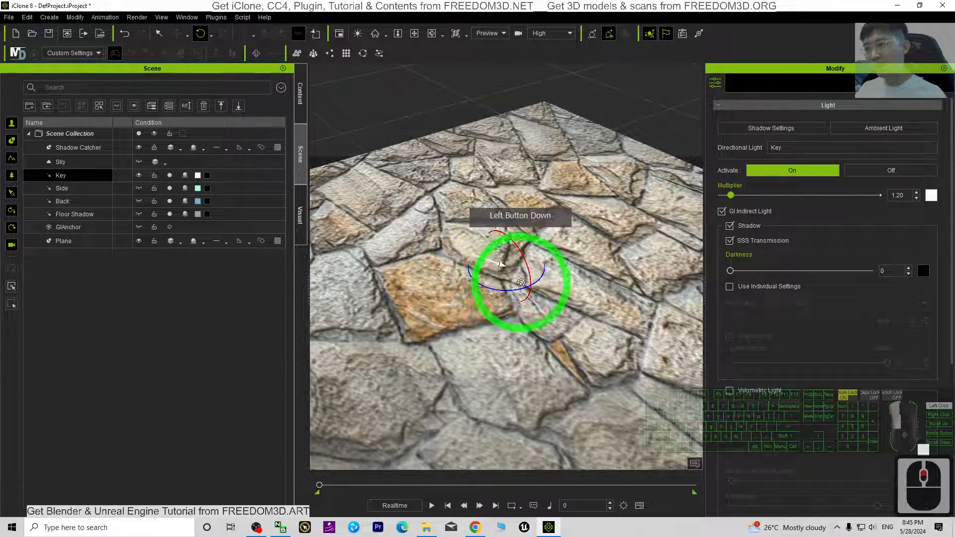
drag(520, 282, 472, 287)
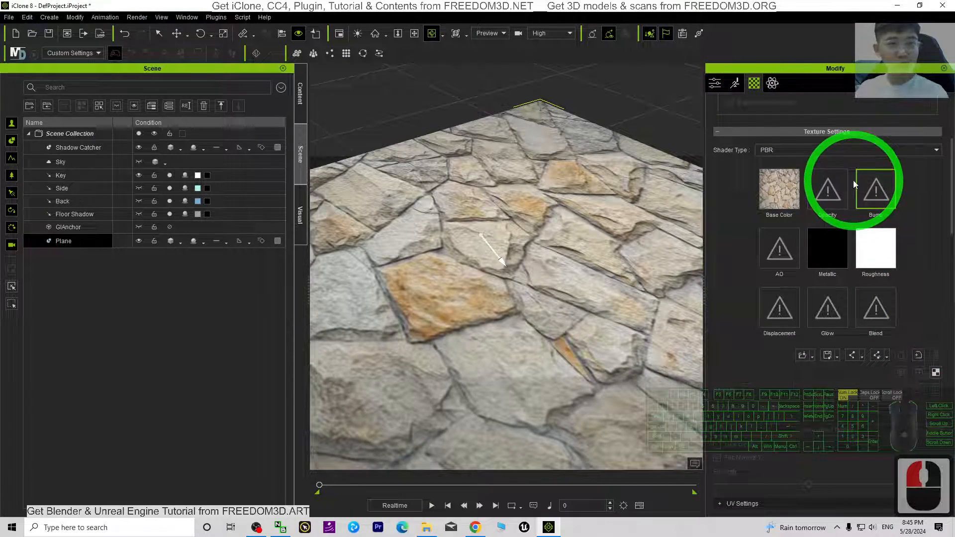
click(875, 190)
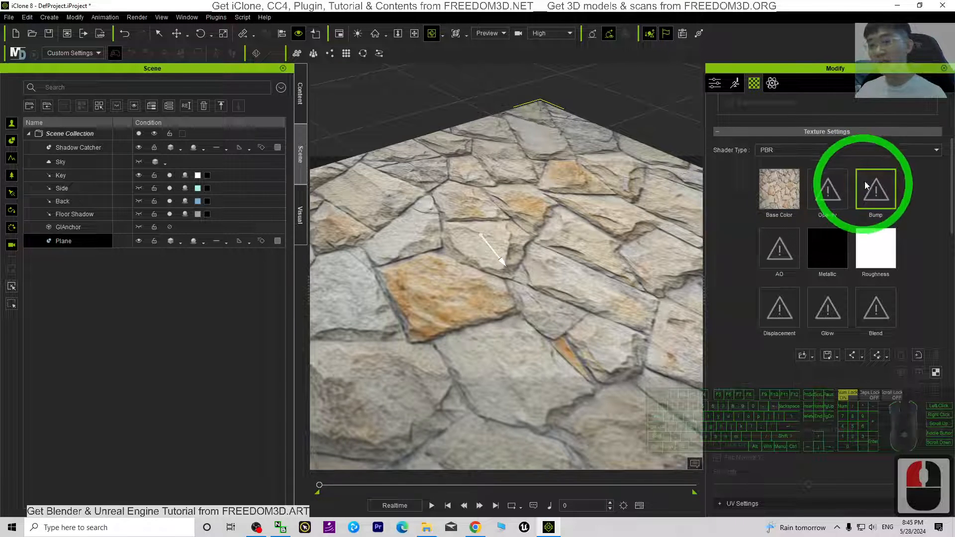
click(779, 189)
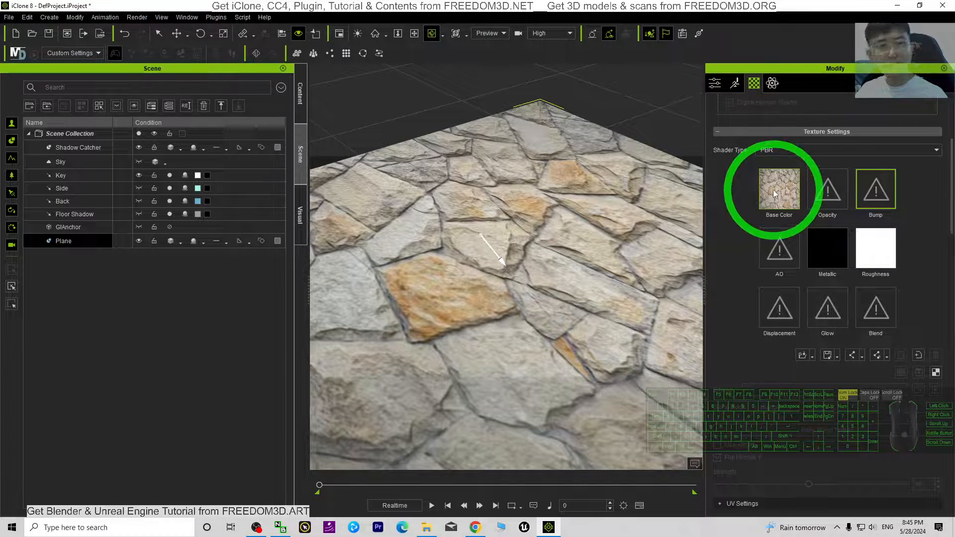
mouse_move(778, 190)
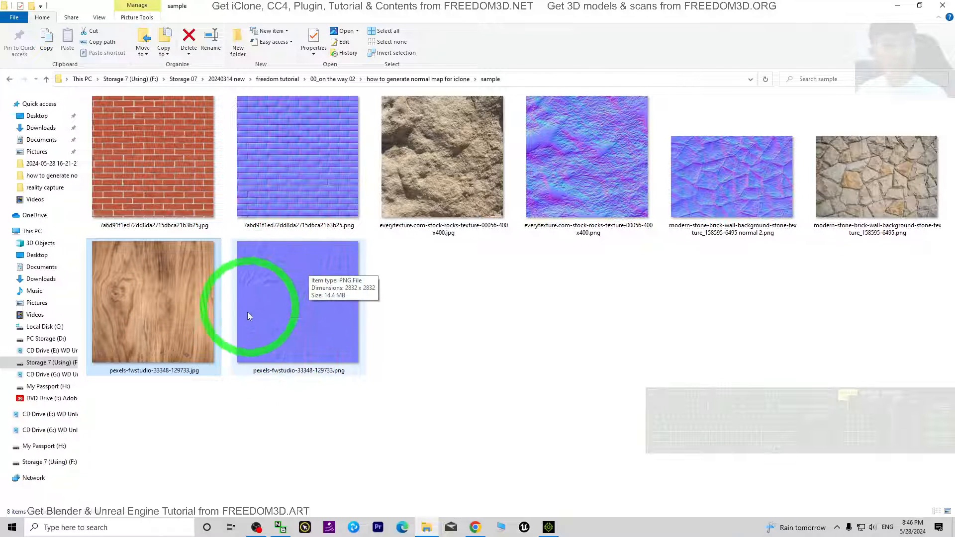
mouse_move(536, 371)
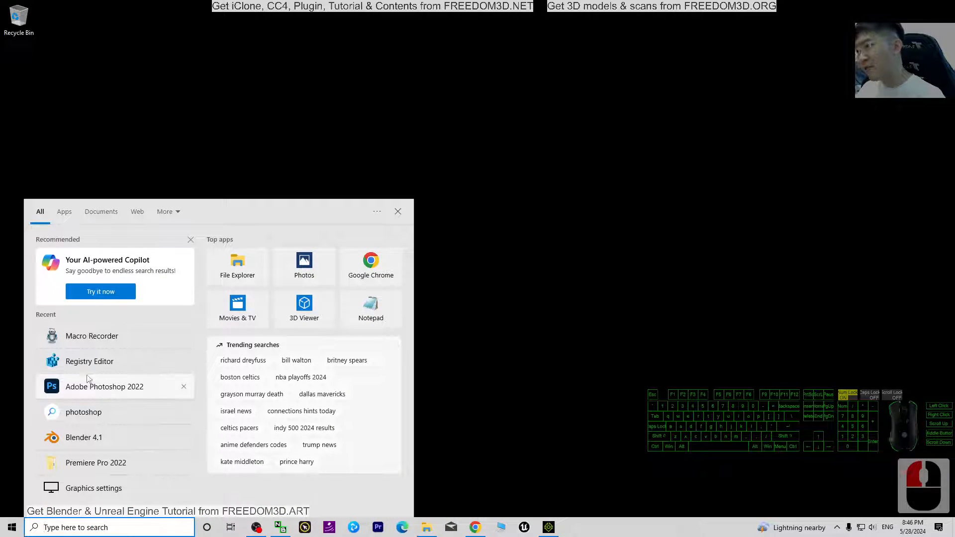
Launch Adobe Photoshop 2022 from Recent and switch back to the iClone window.
click(121, 384)
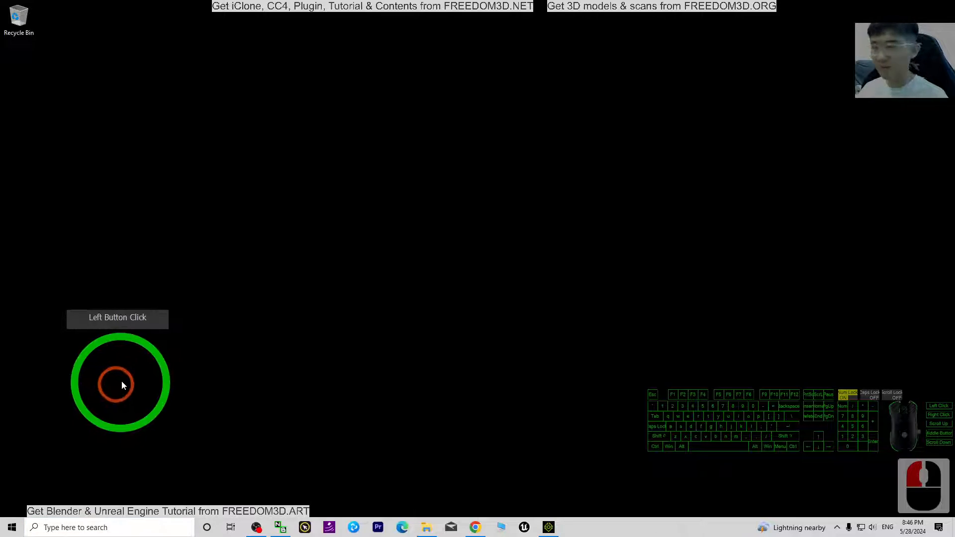
click(571, 527)
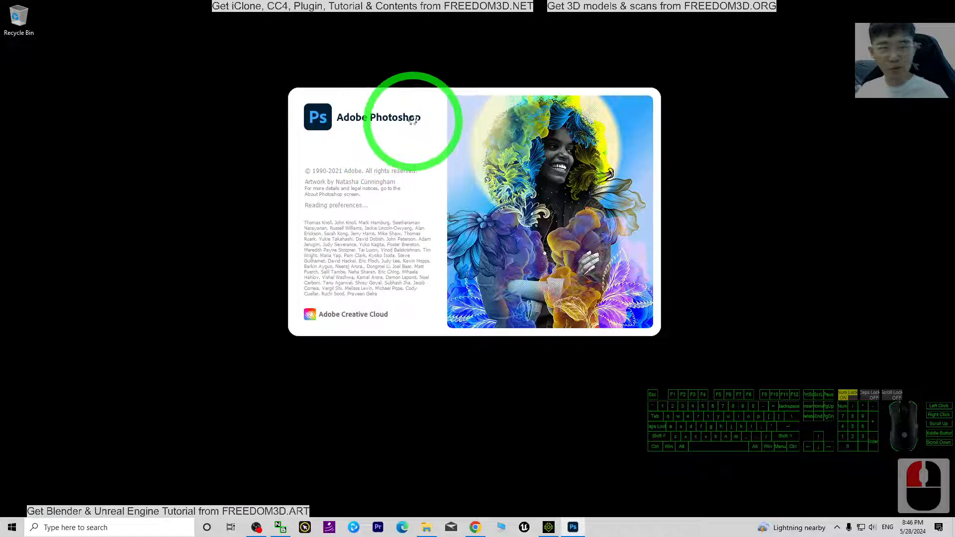
click(425, 527)
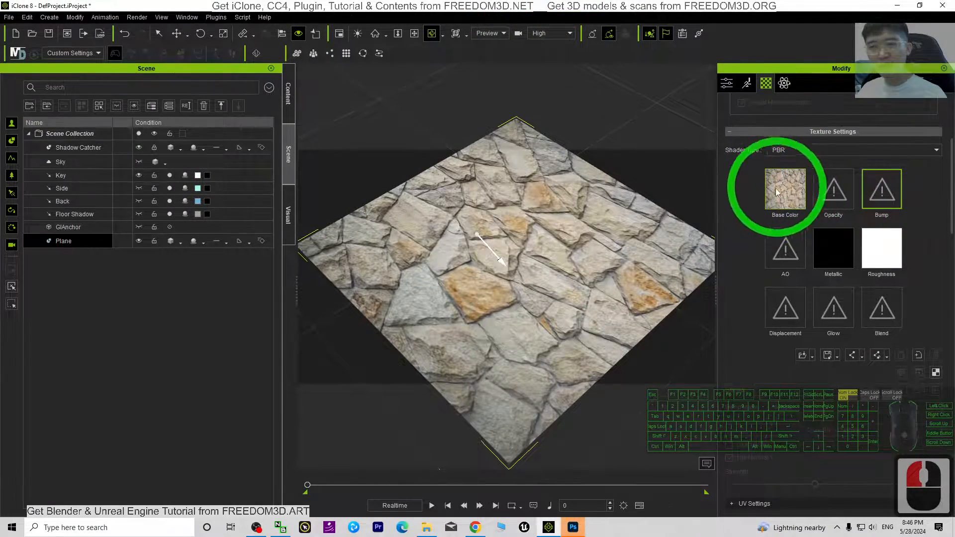
Save the plane's Base Color texture to the Desktop as texture.png and minimise iClone.
click(785, 191)
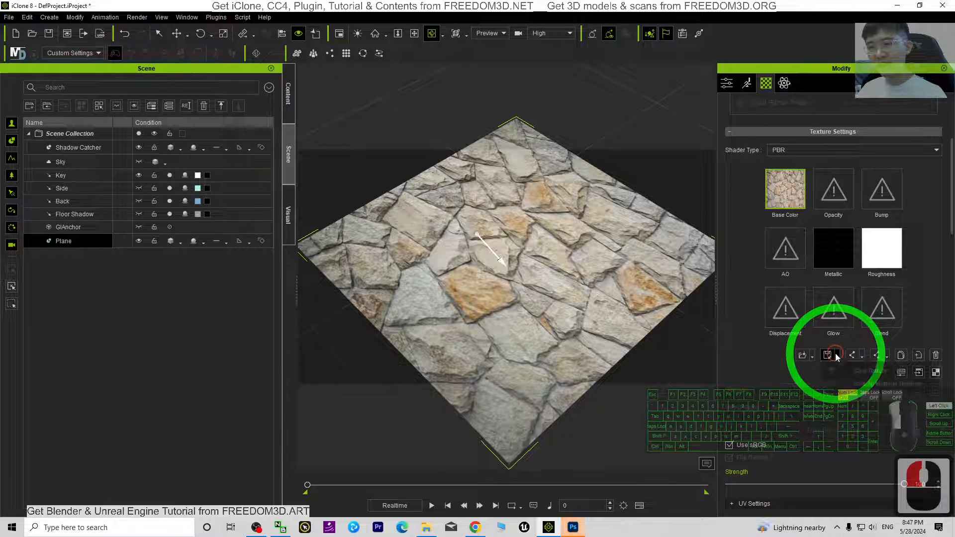
click(826, 355)
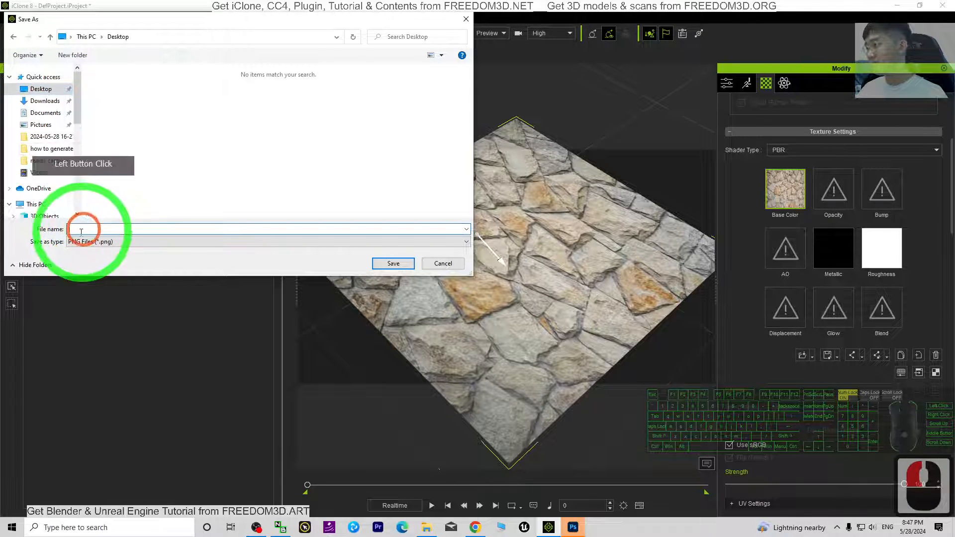
click(80, 229)
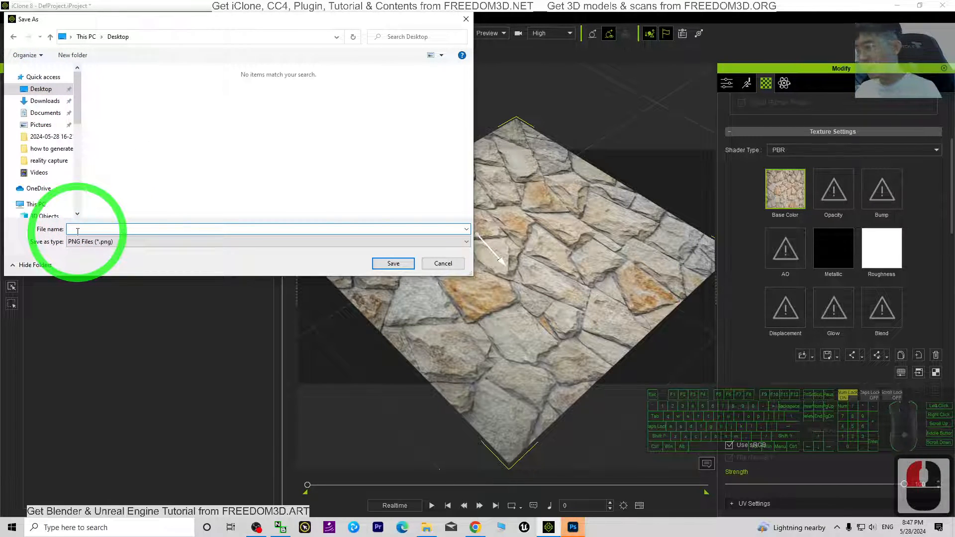
click(443, 263)
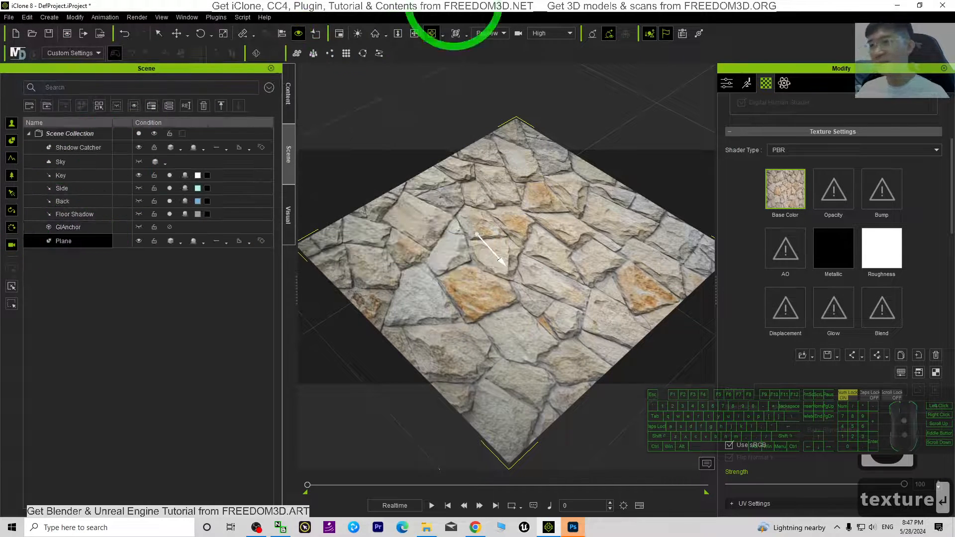
click(571, 527)
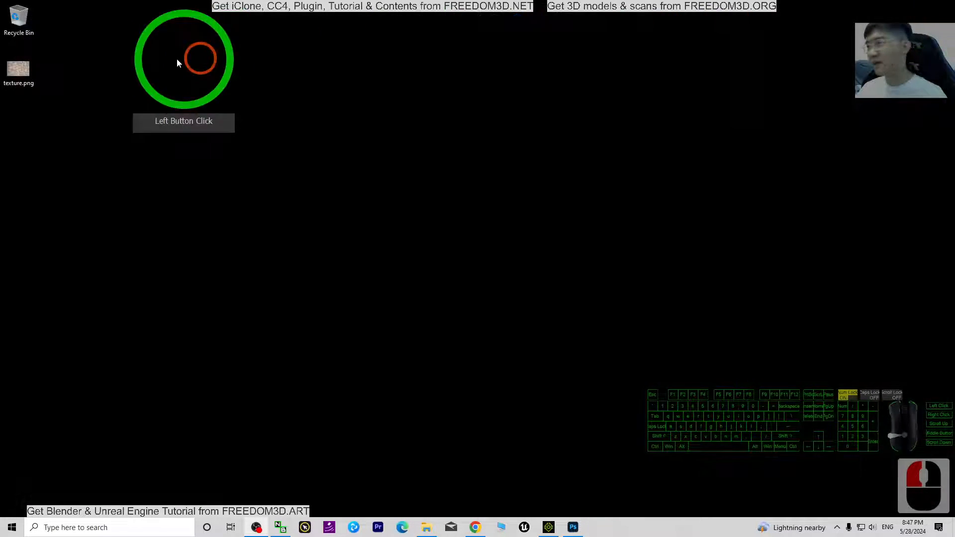
click(18, 69)
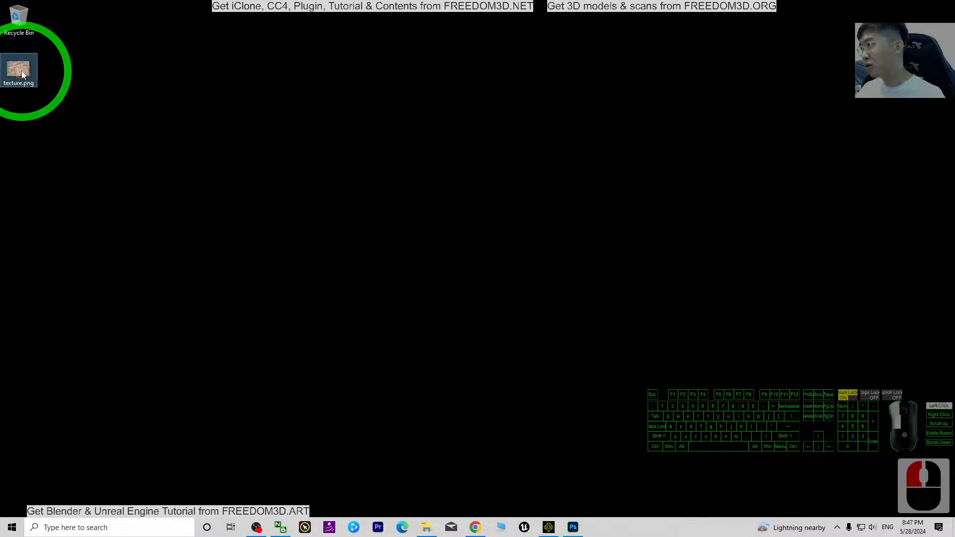
double_click(19, 68)
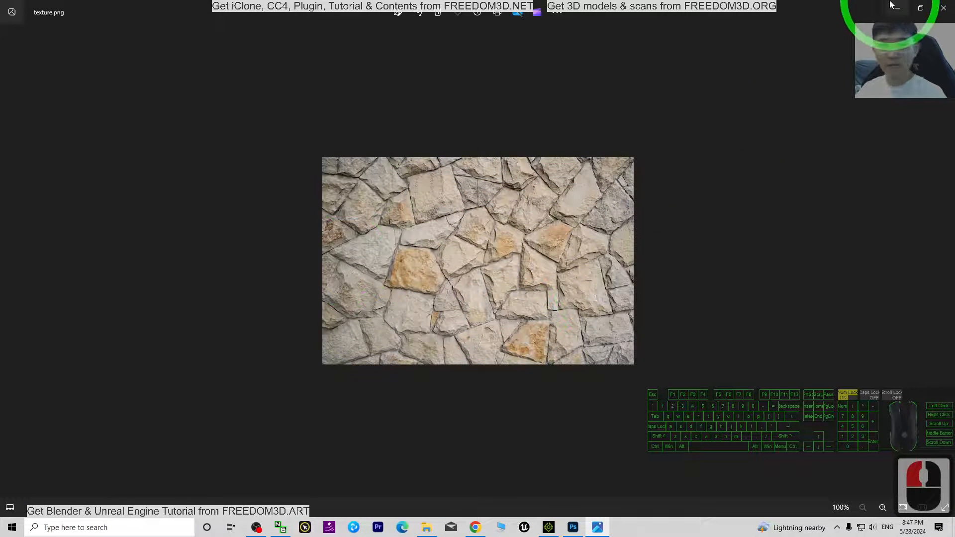
click(596, 527)
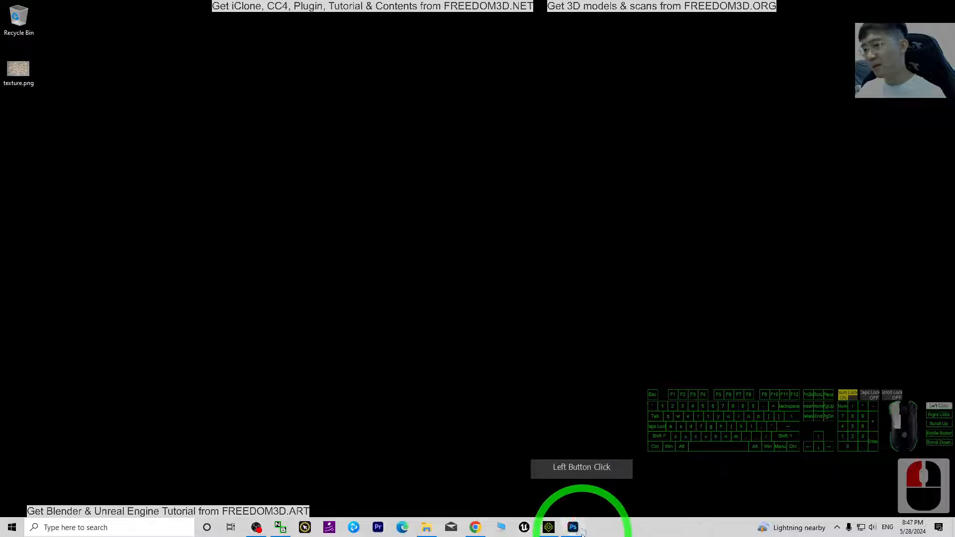
Open texture.png in Photoshop and run Filter > 3D > Generate Normal Map on it.
click(570, 527)
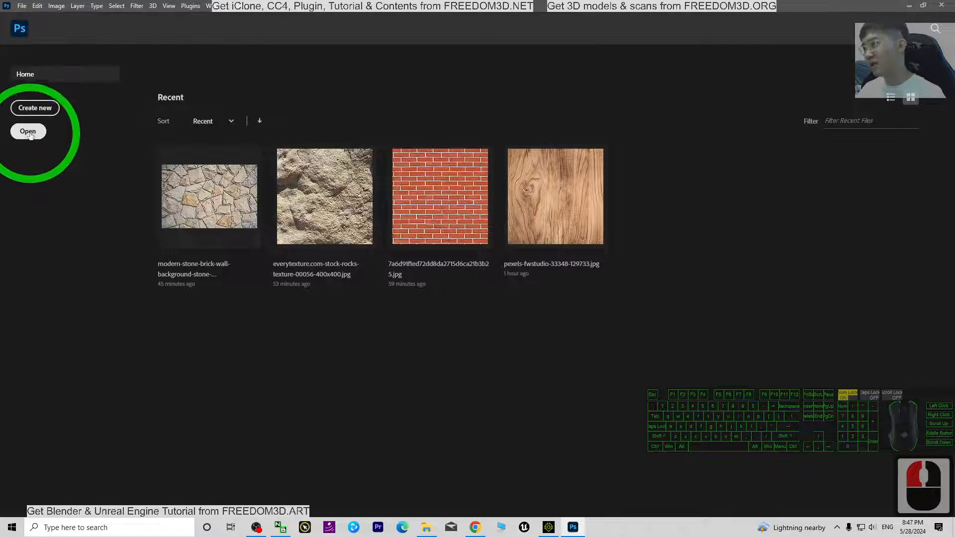
click(28, 131)
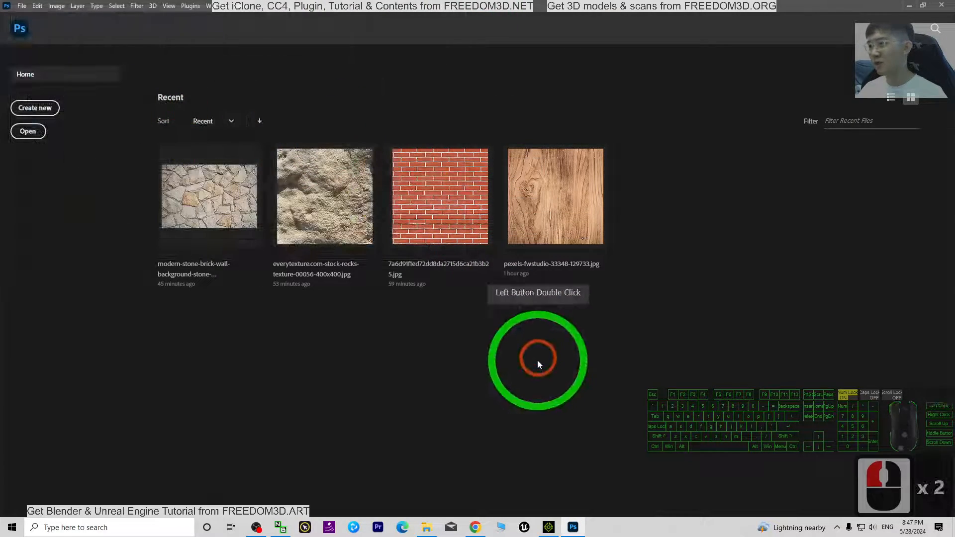
double_click(209, 196)
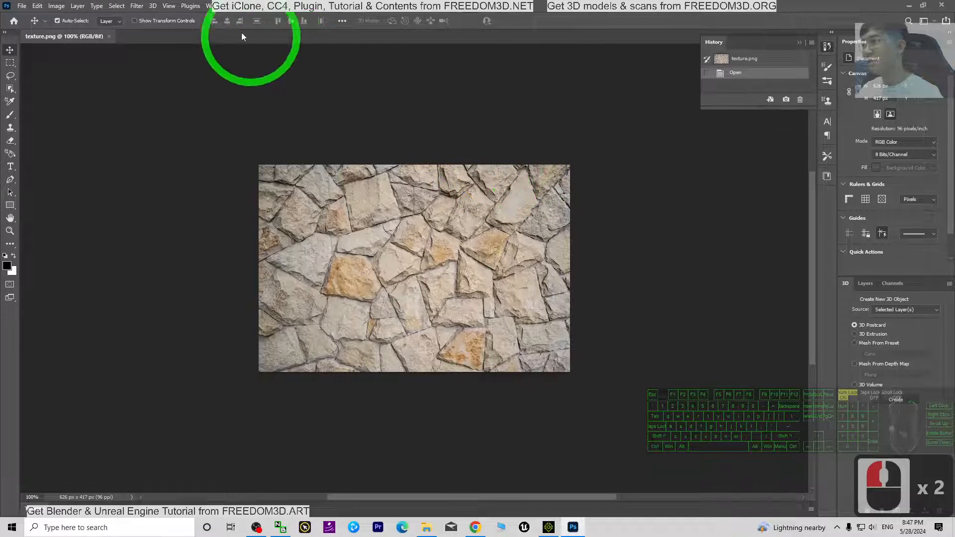
click(136, 6)
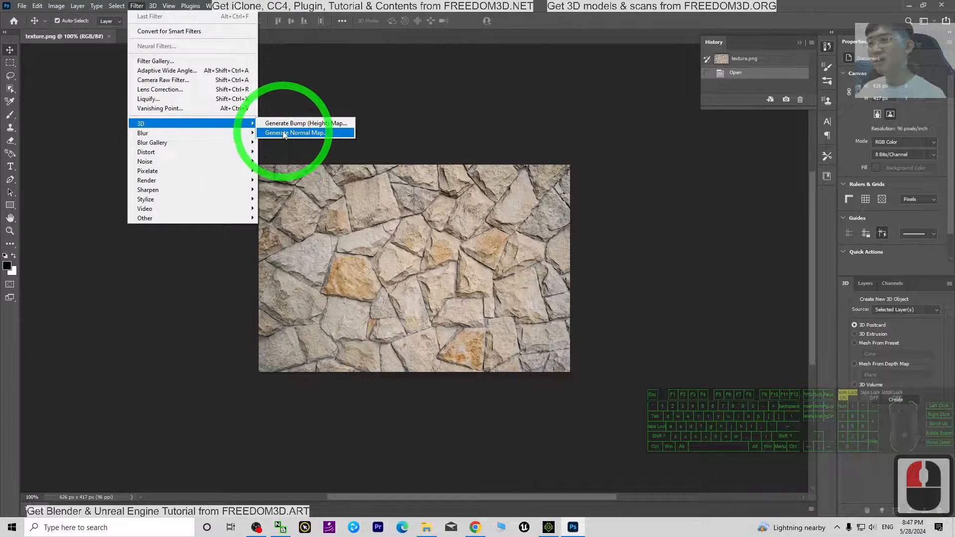
click(296, 133)
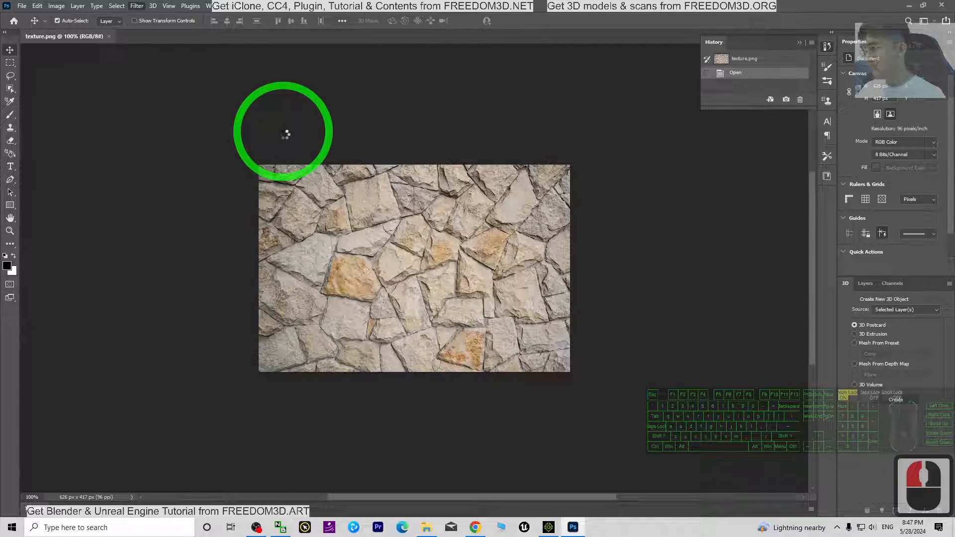
mouse_move(258, 304)
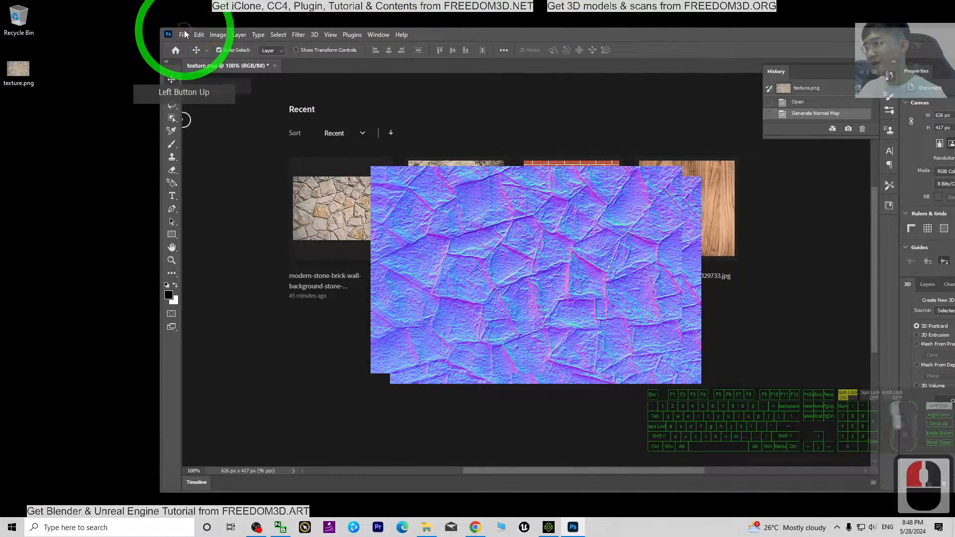
Quick Export the result as PNG to the Desktop named texture normal map.
click(183, 34)
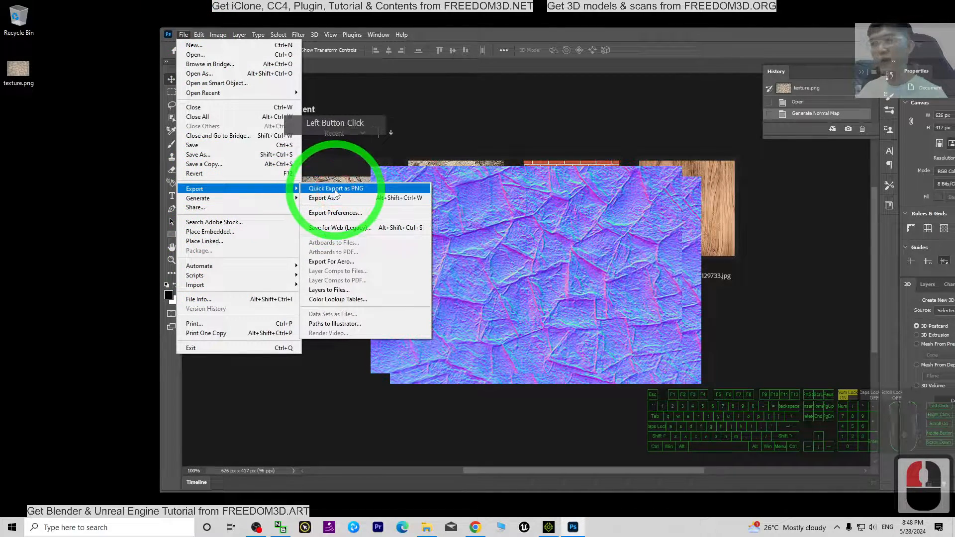
click(335, 188)
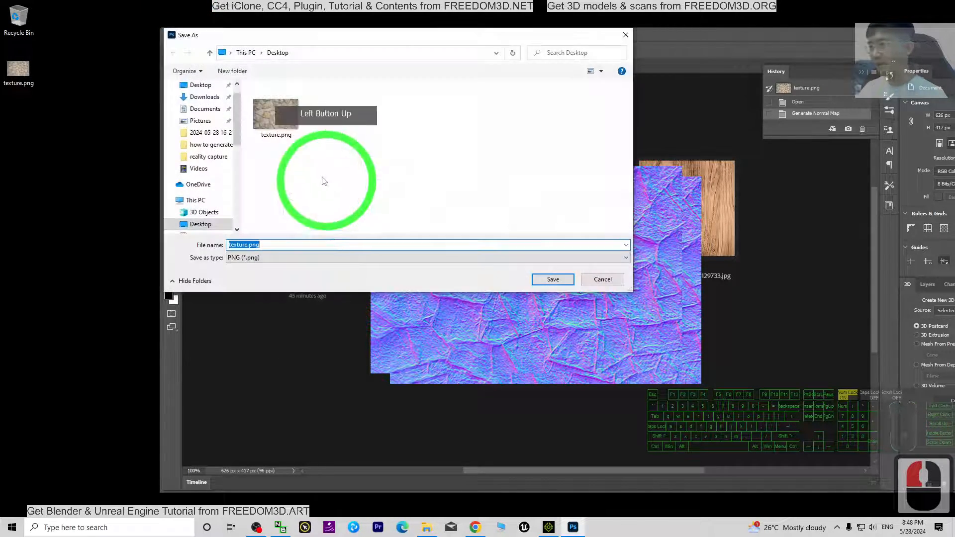
click(247, 244)
text( normal ma)
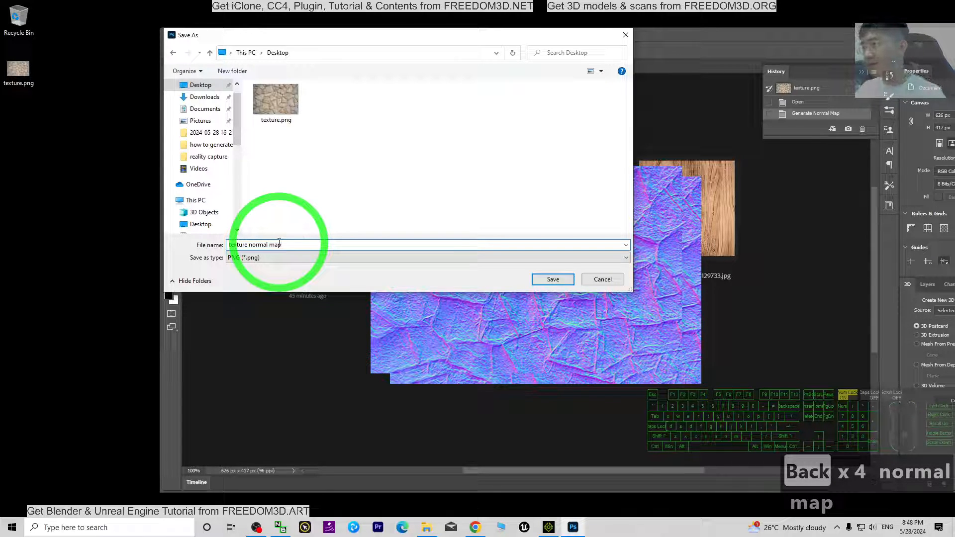
click(552, 279)
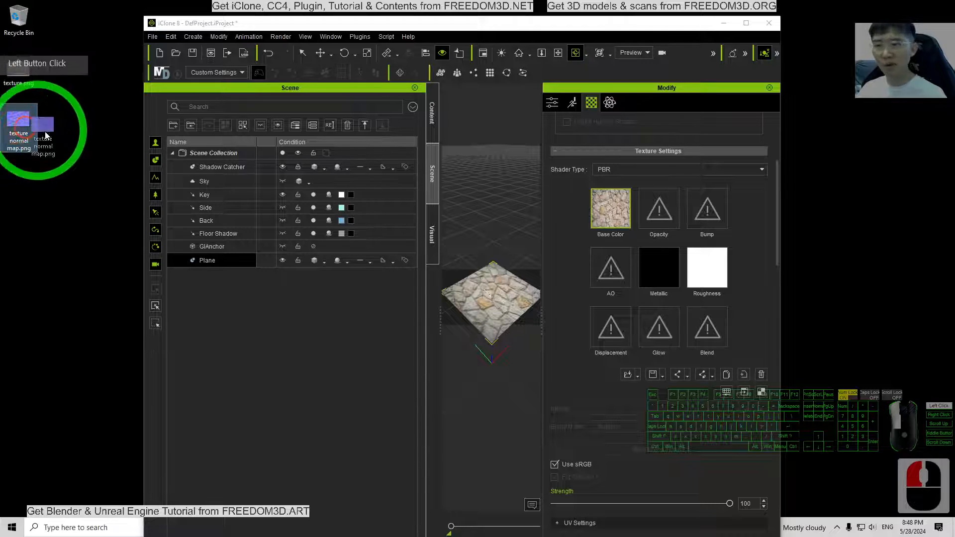
Load texture normal map.png into the Bump slot as a Normal map and maximize iClone.
click(403, 253)
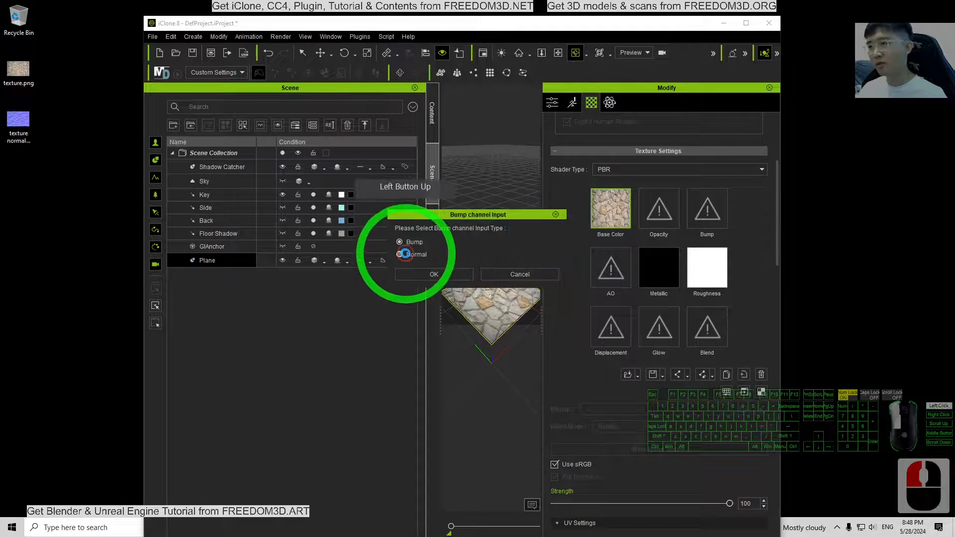
click(433, 274)
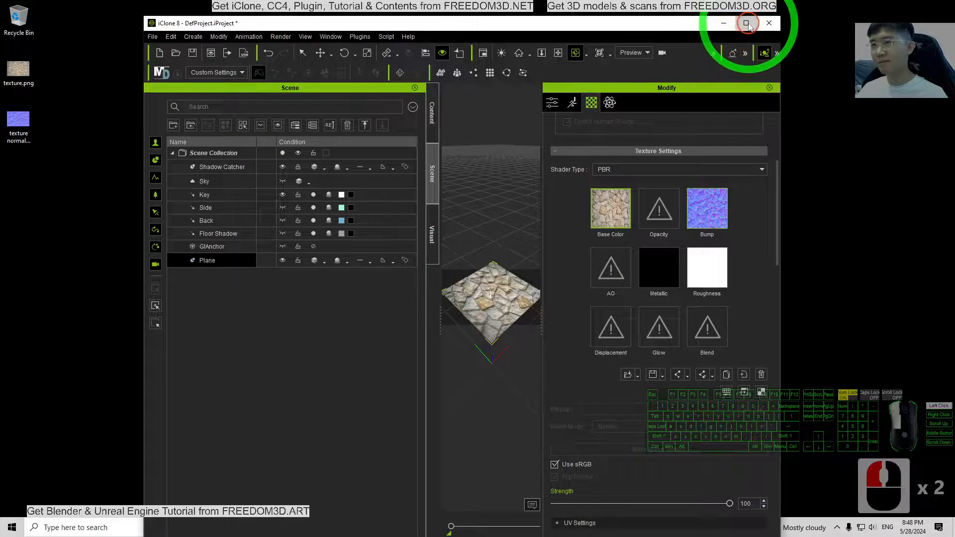
click(745, 23)
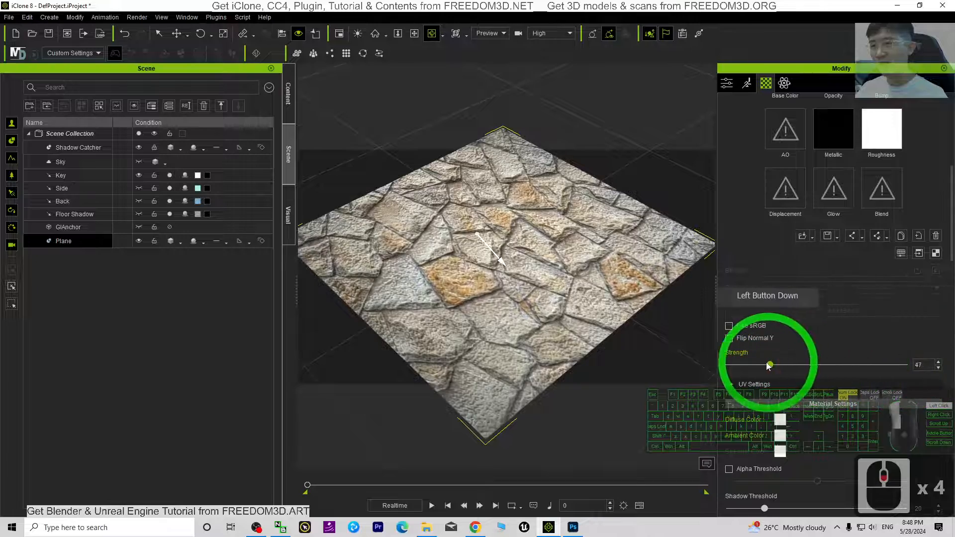
Turn Use sRGB off, keep Flip Normal Y on and settle the Bump strength around 91.
drag(769, 364, 798, 364)
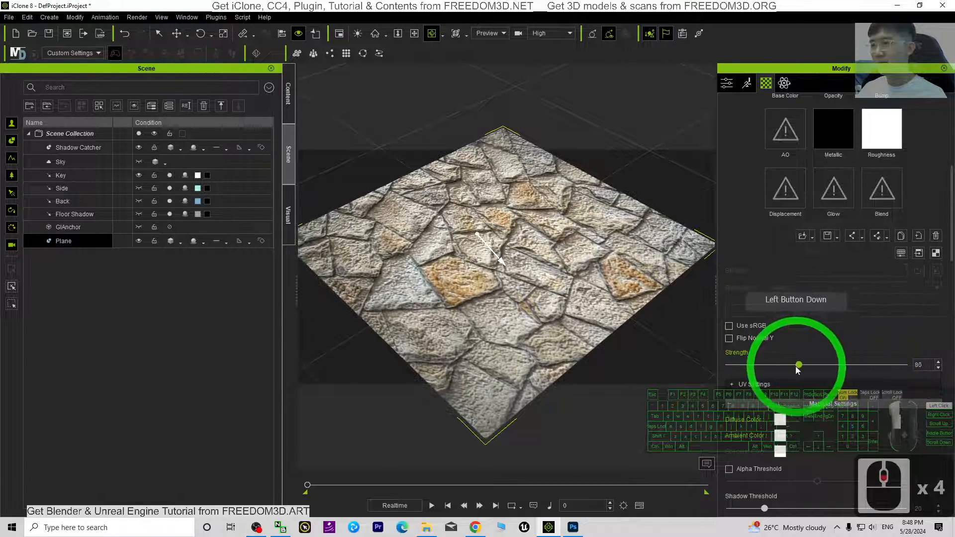
click(728, 338)
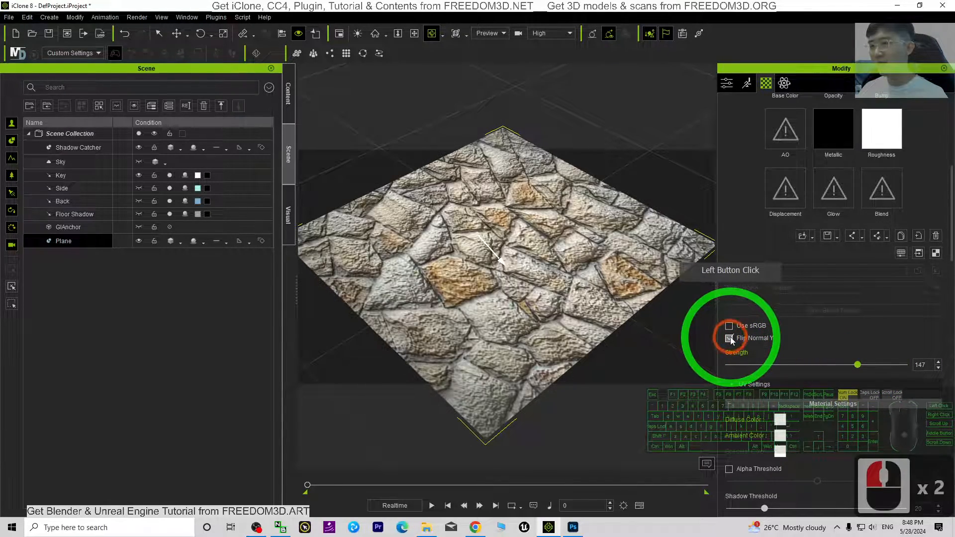
click(729, 338)
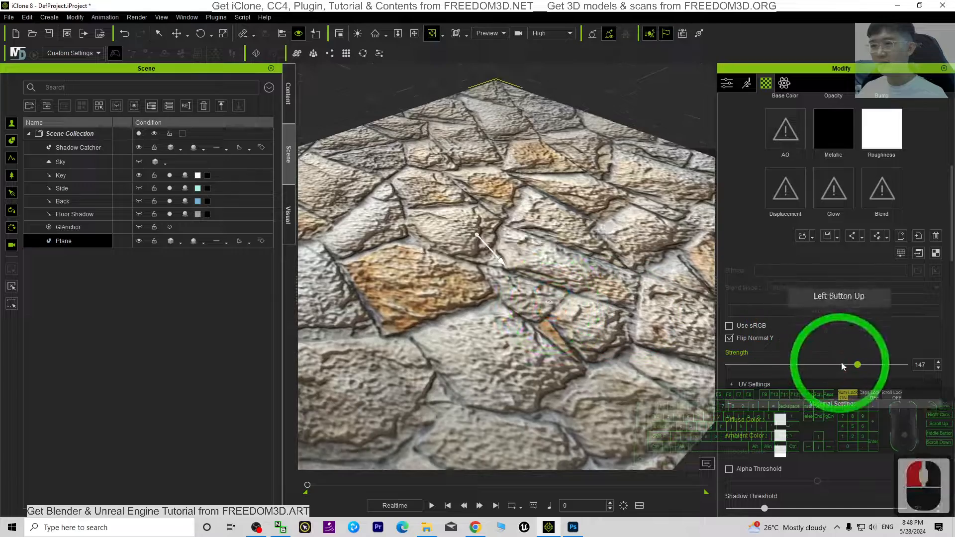
drag(856, 365, 896, 365)
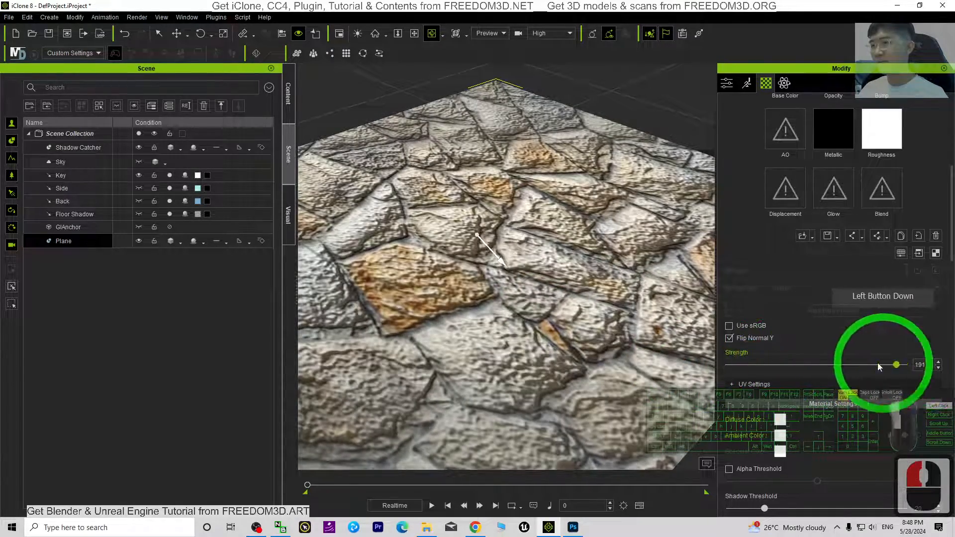
click(729, 327)
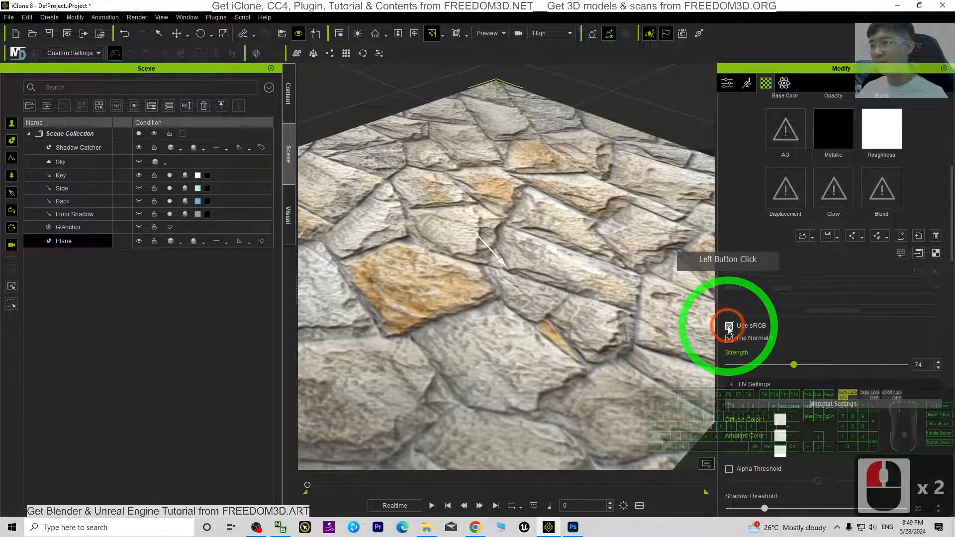
drag(794, 364, 903, 364)
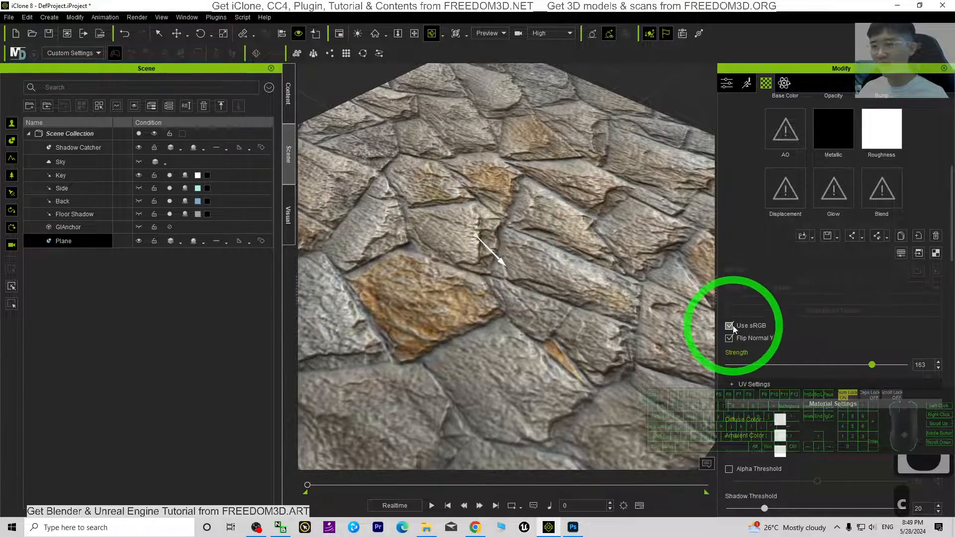
drag(872, 365, 846, 365)
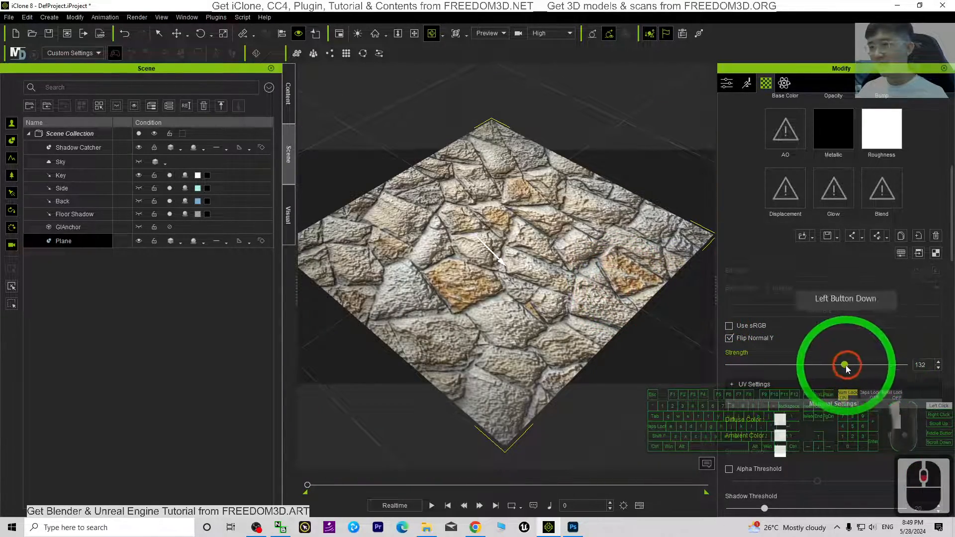
drag(845, 365, 808, 365)
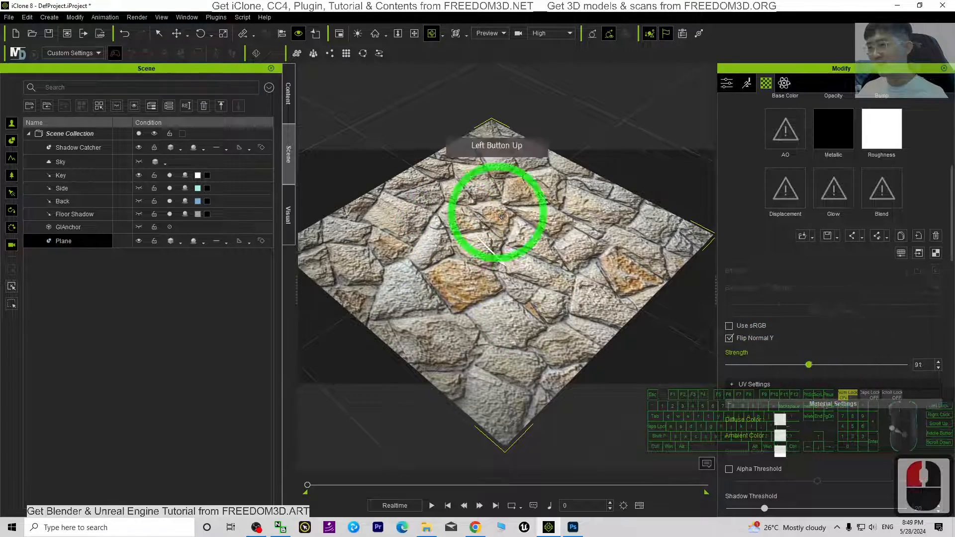
click(61, 175)
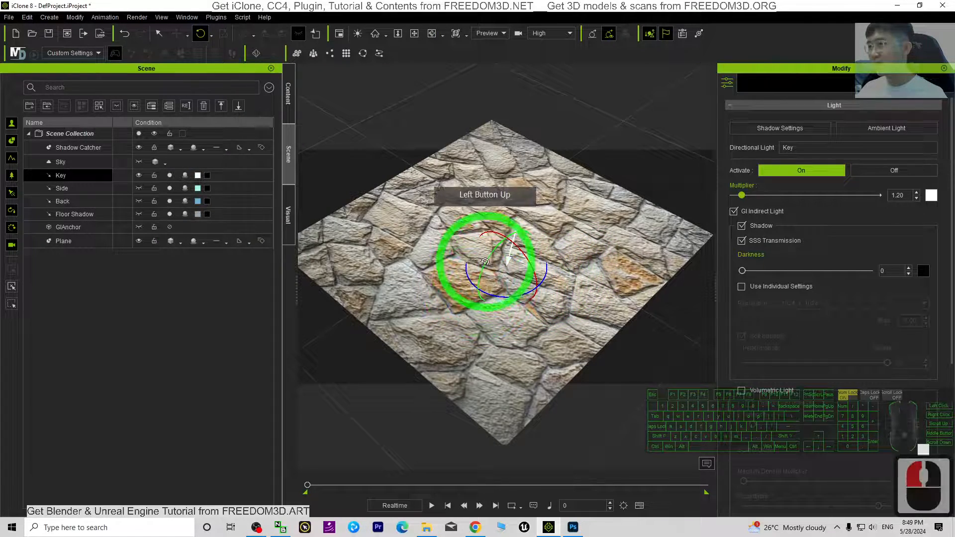
Rotate the Key light to a new direction across the stone relief, then reselect the Plane.
double_click(64, 240)
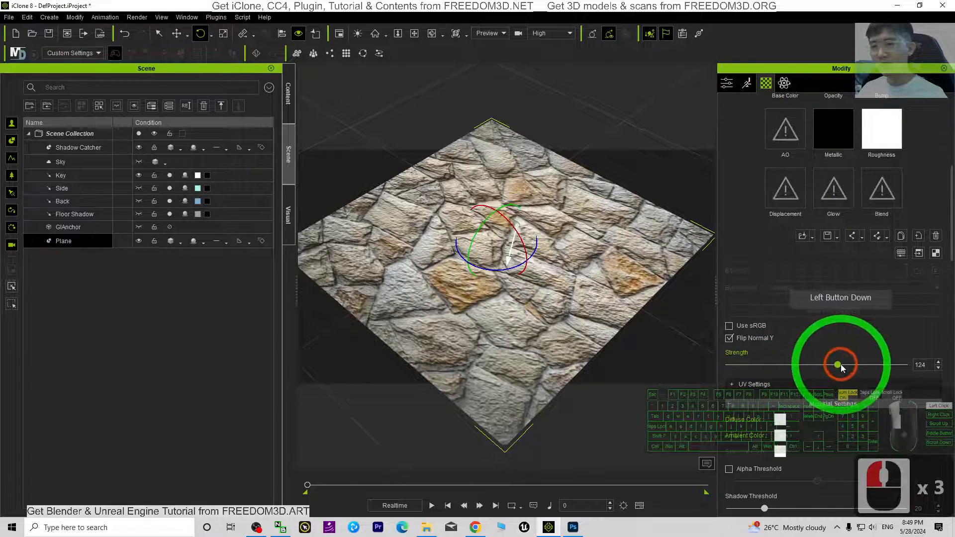
click(61, 175)
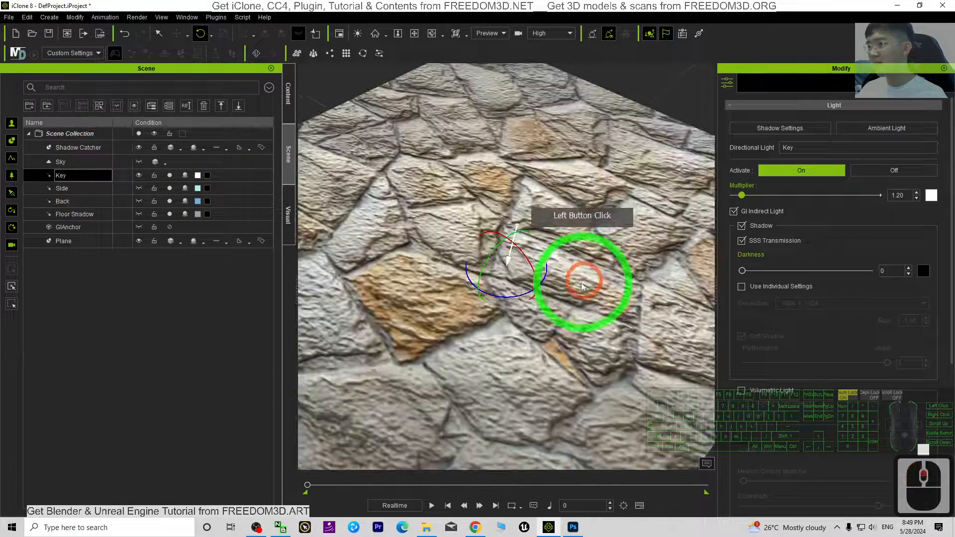
drag(581, 287, 542, 286)
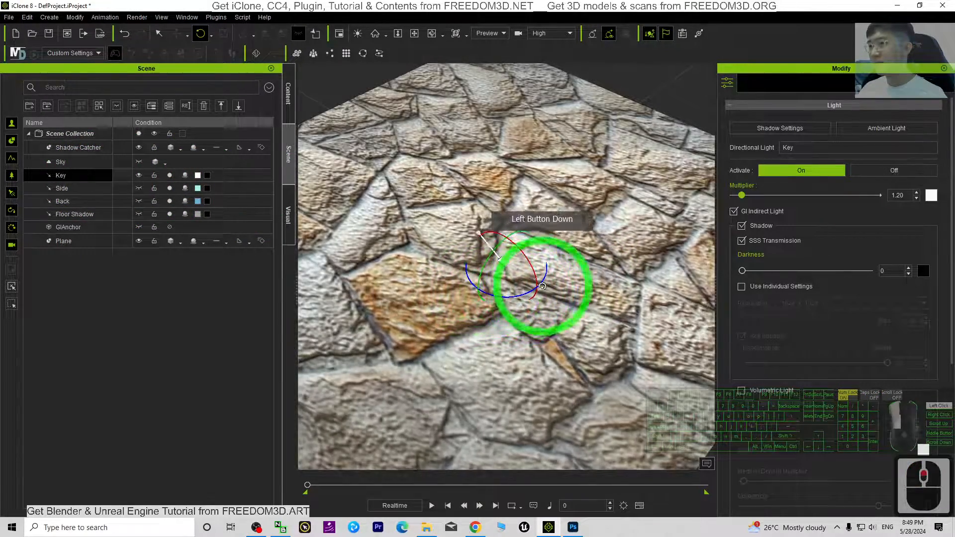
drag(539, 287, 469, 344)
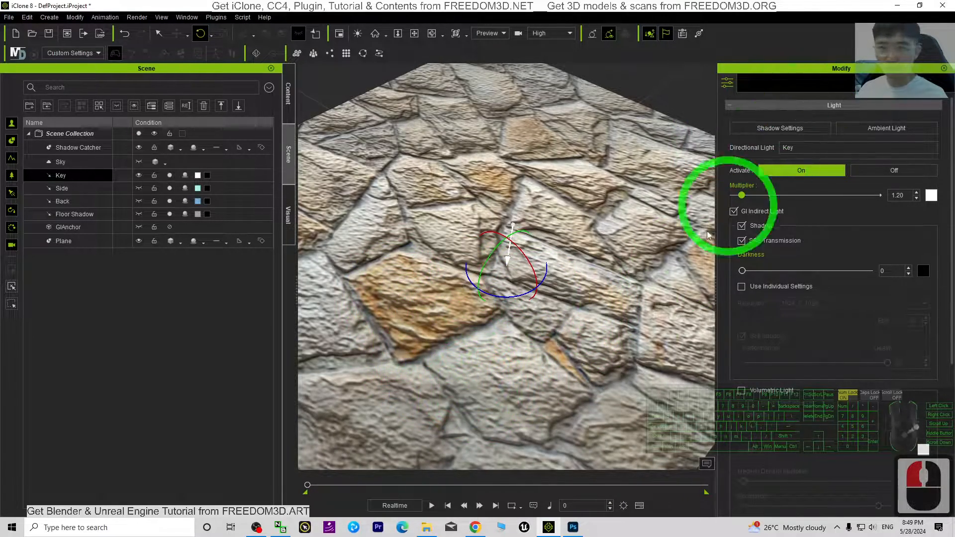
click(63, 241)
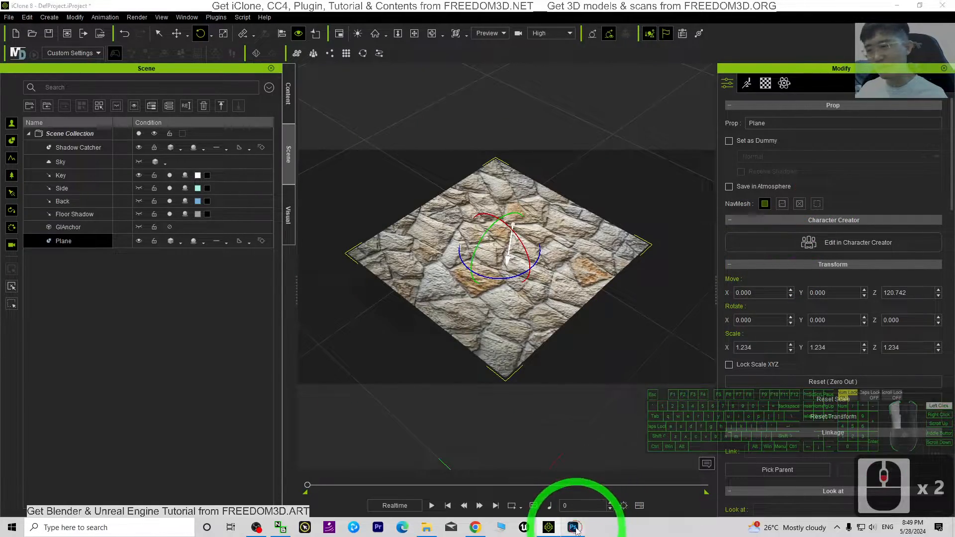
Bring up the sample texture folder and pick the brick wall normal map PNG.
click(571, 527)
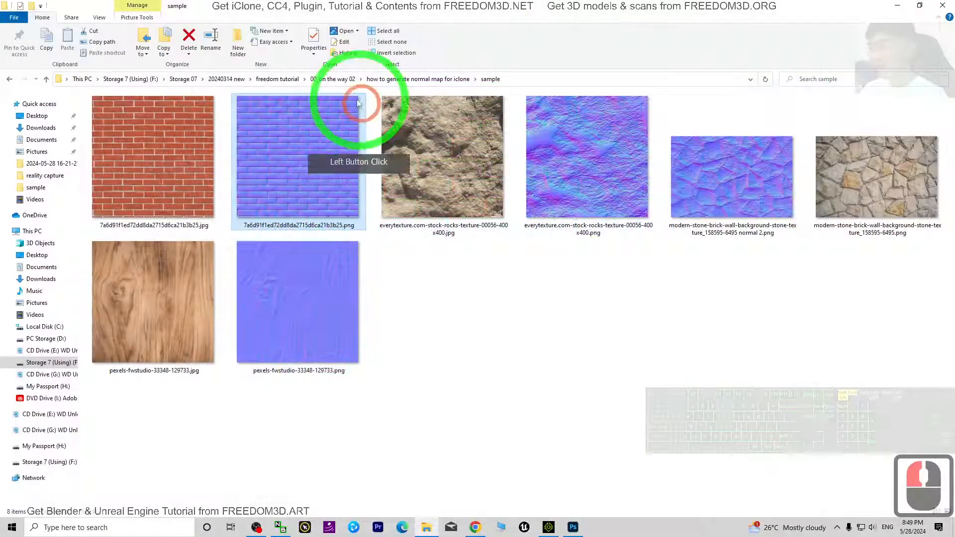
double_click(154, 157)
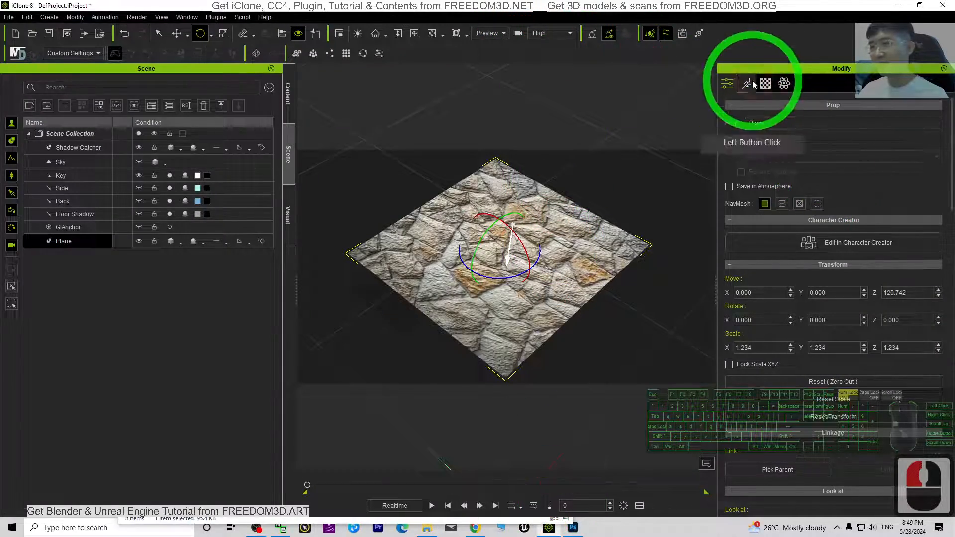
Apply the brick JPG to Base Color and the brick normal PNG to the plane's Bump slot.
click(747, 83)
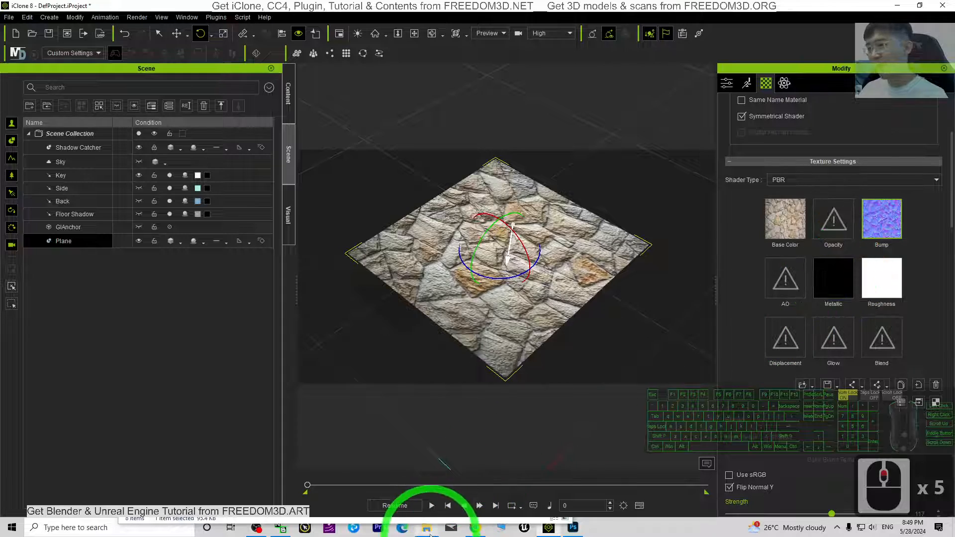
click(785, 219)
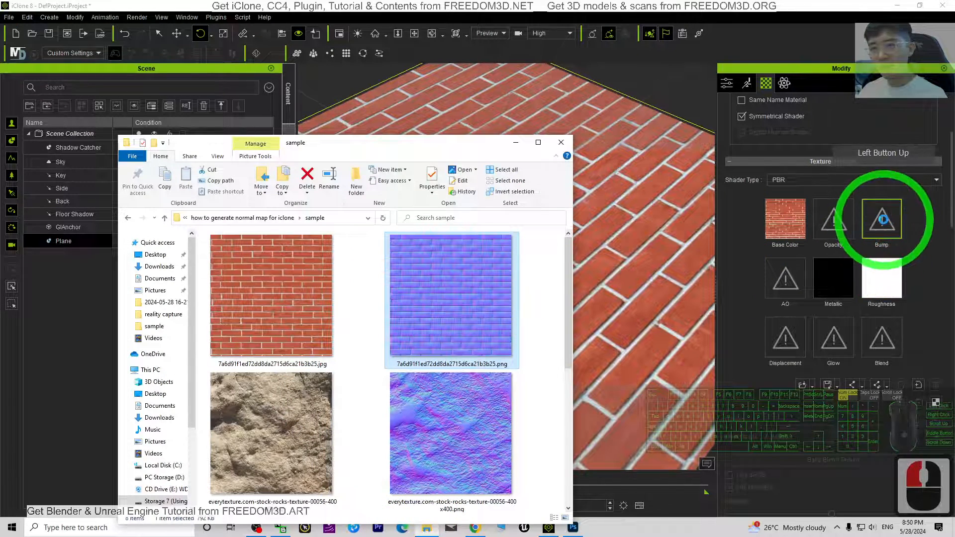
click(880, 219)
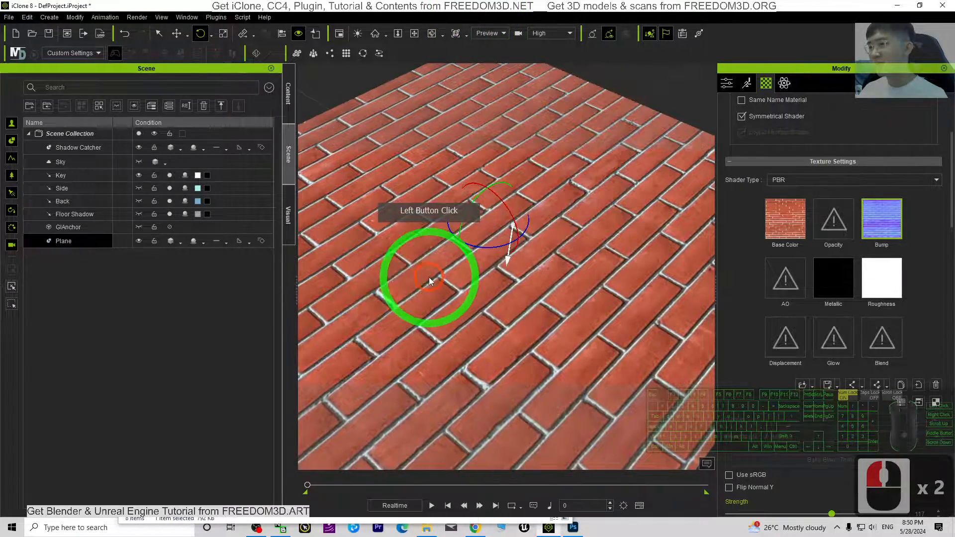
drag(430, 281, 490, 247)
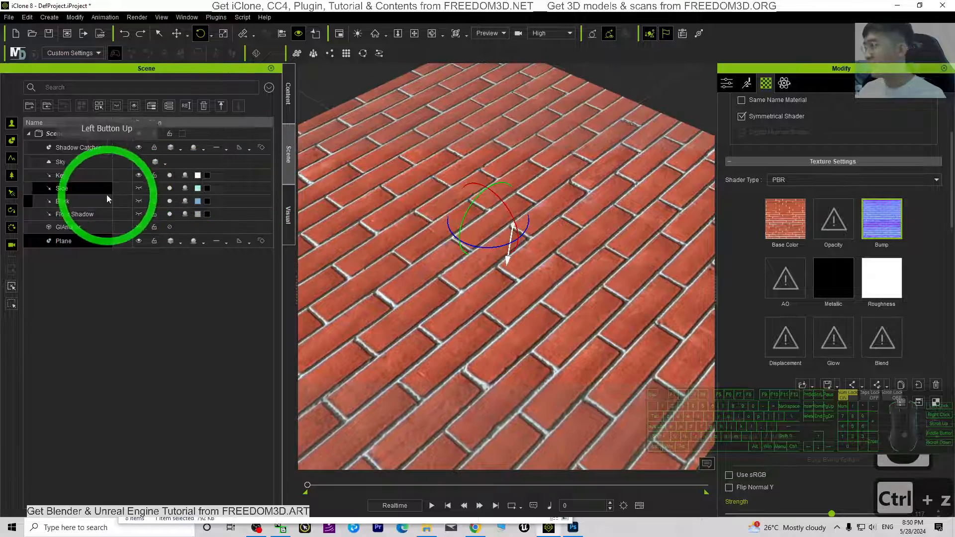
Rotate the Key light over the brick plane to shade along the grooves.
click(61, 175)
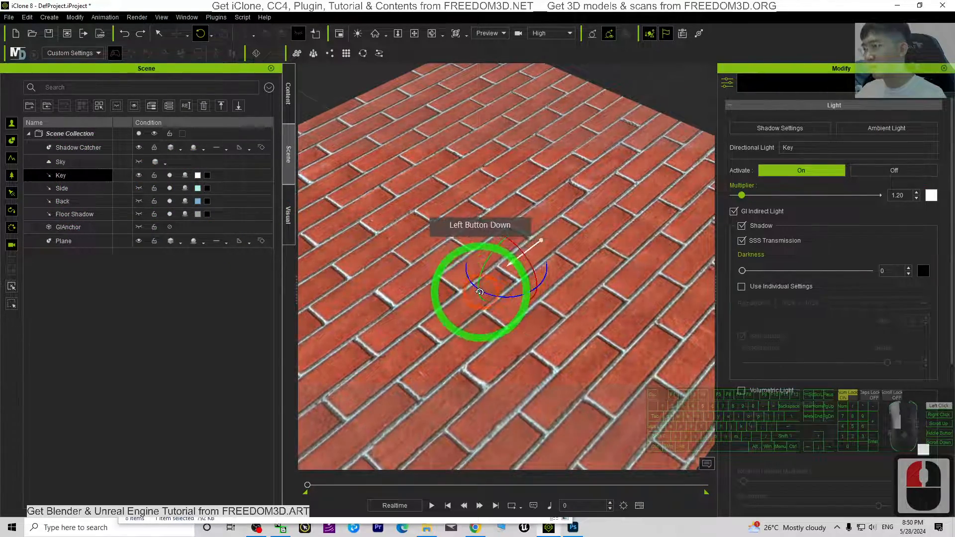
drag(479, 292, 540, 294)
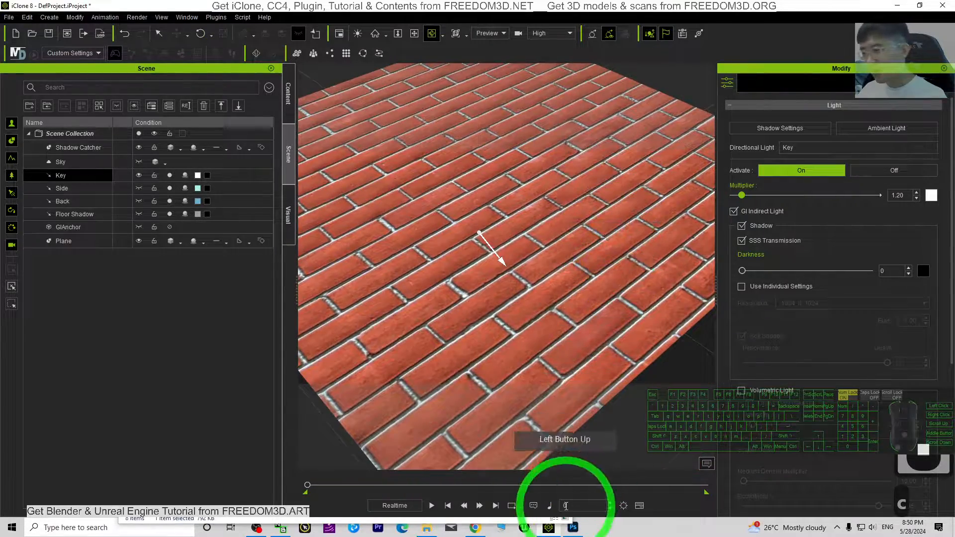
click(546, 527)
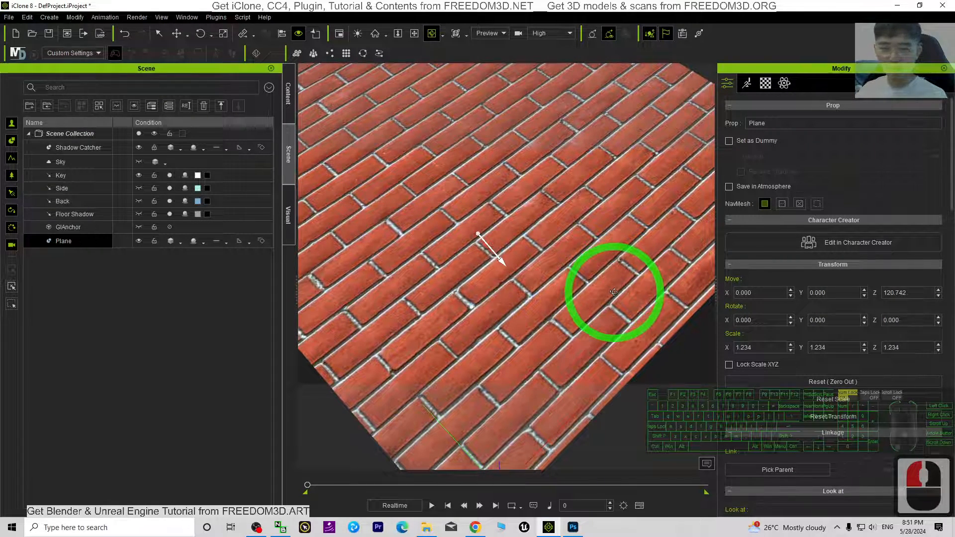
Enable Use sRGB on the brick normal map alongside Flip Normal Y at strength 200.
drag(614, 291, 557, 308)
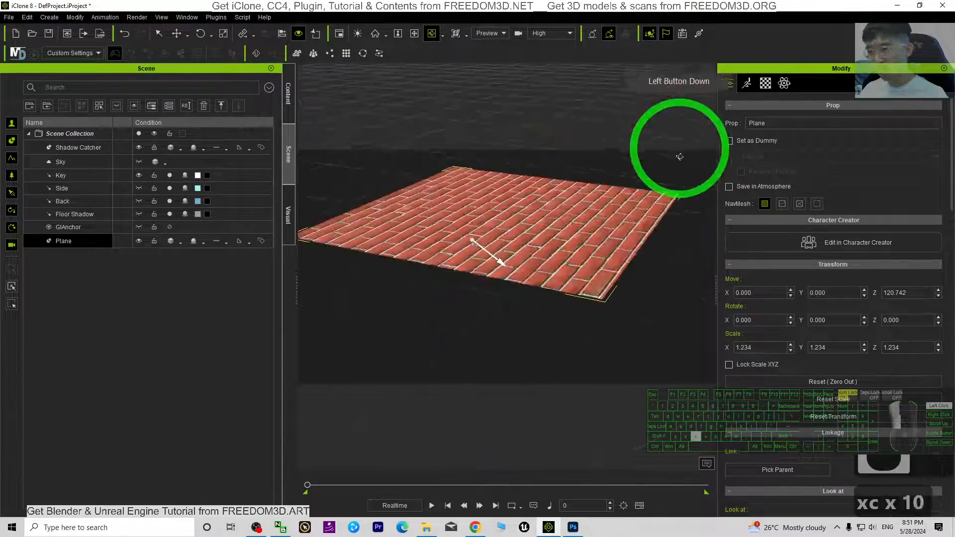
drag(679, 156, 561, 310)
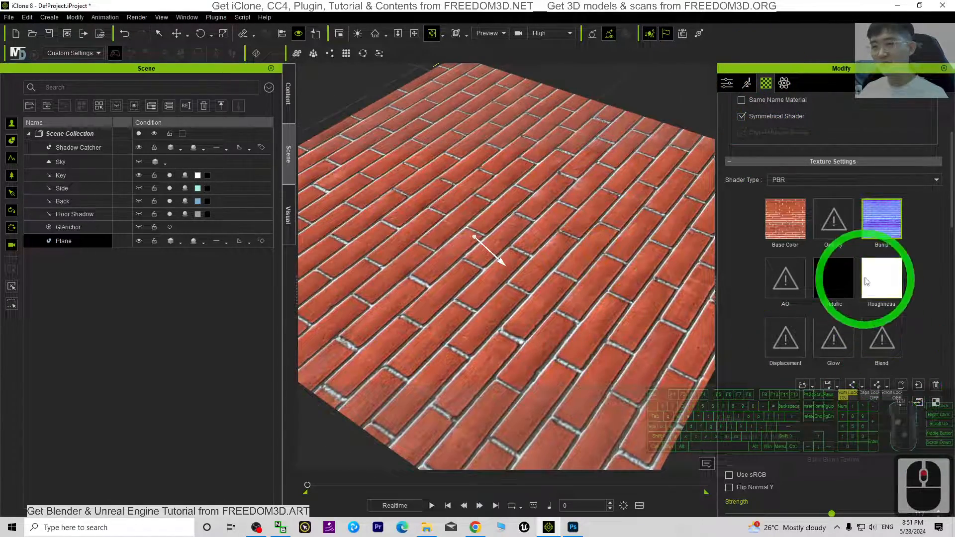
scroll(down, 3)
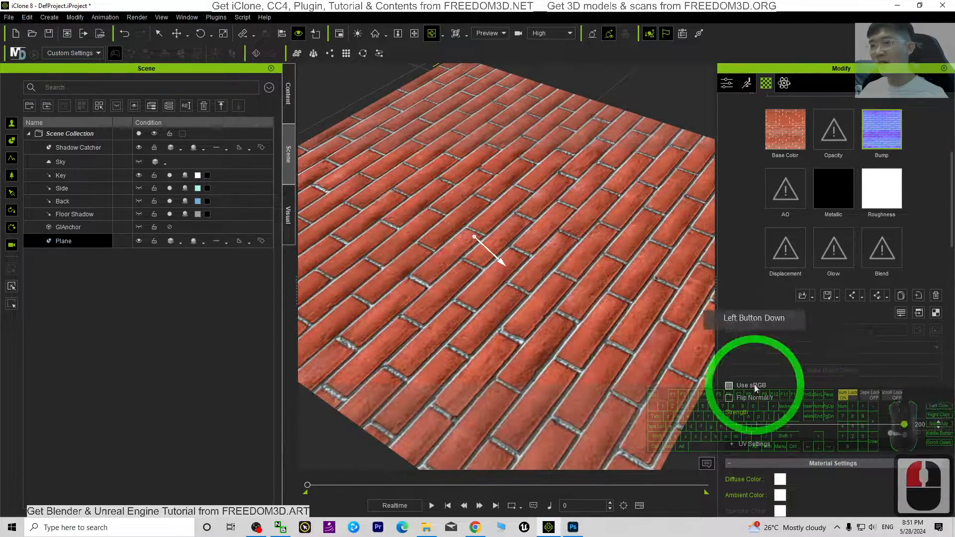
click(729, 385)
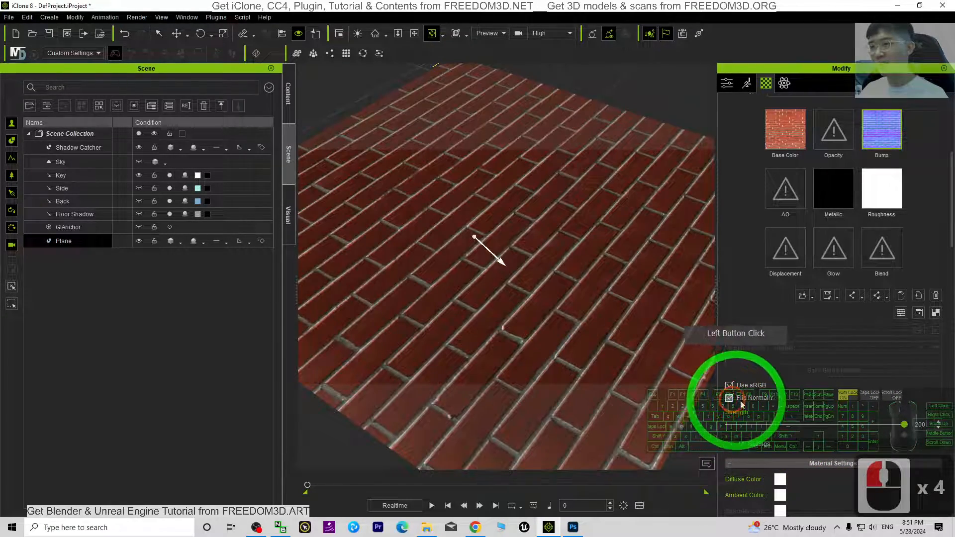